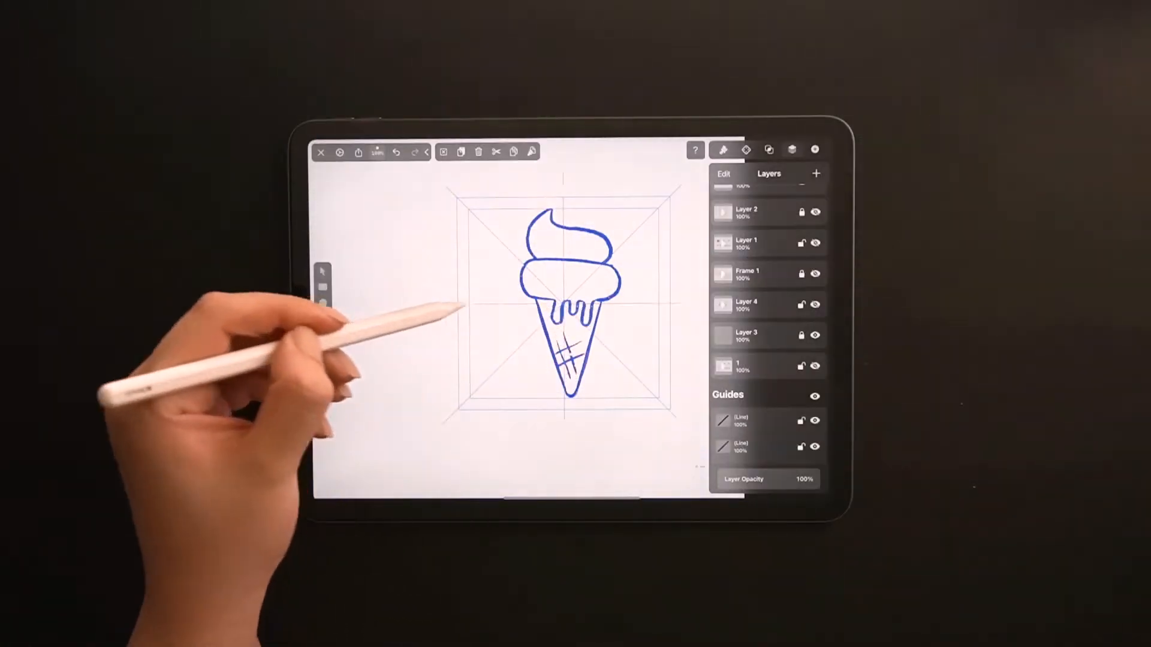
# Step: Leave the ice cream cone icon in Vectornator and switch to google.com in Safari
pyautogui.click(321, 273)
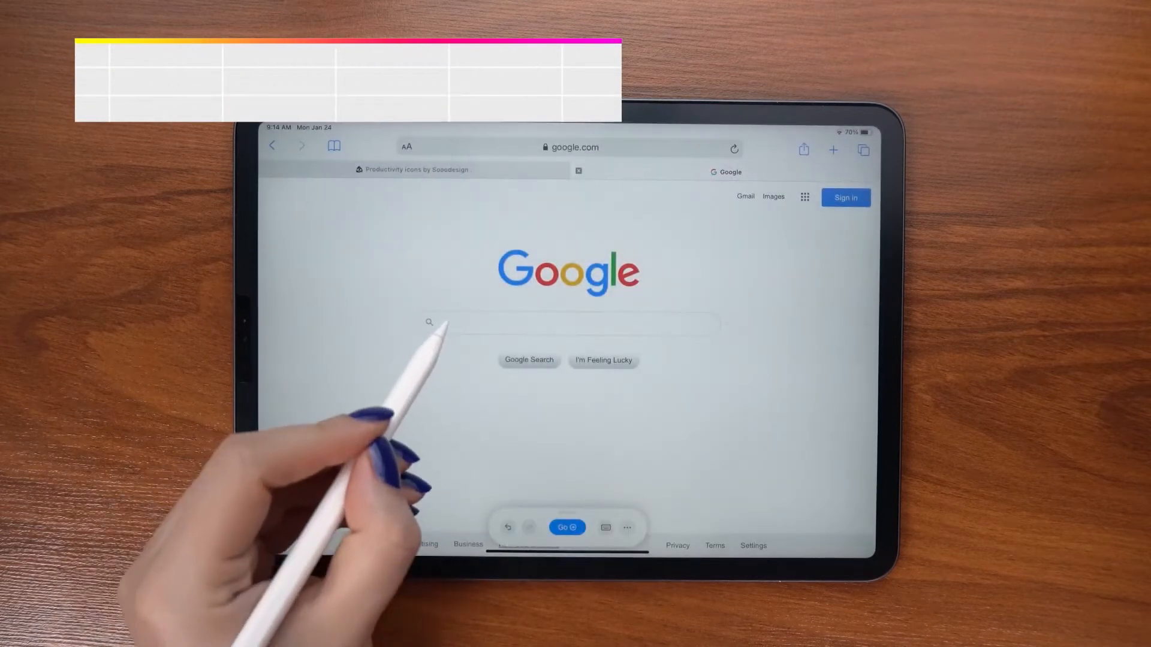
# Step: Search Google for 'routines' and scroll through the image results
pyautogui.click(573, 322)
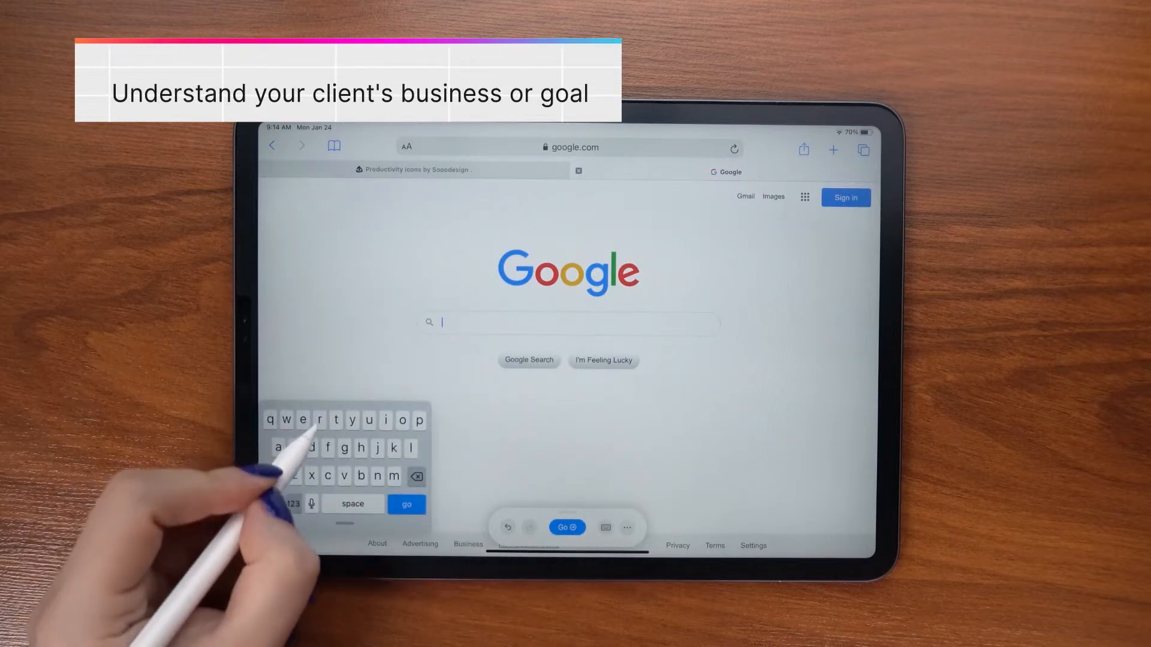
pyautogui.write('rout')
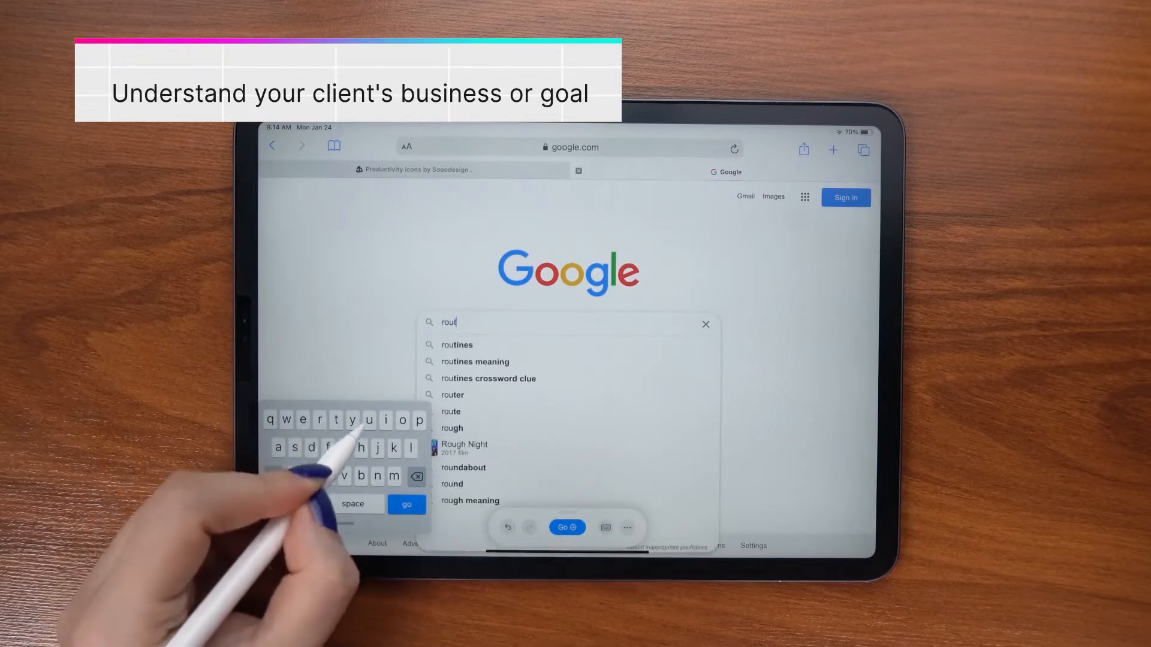
pyautogui.click(455, 344)
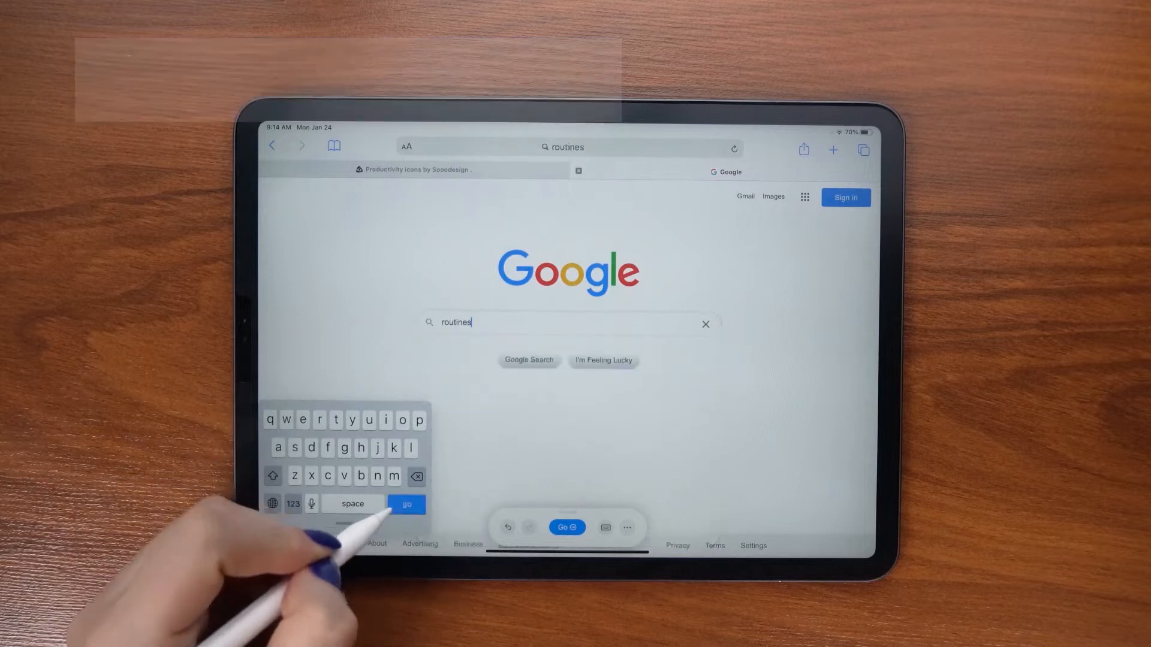
pyautogui.click(406, 504)
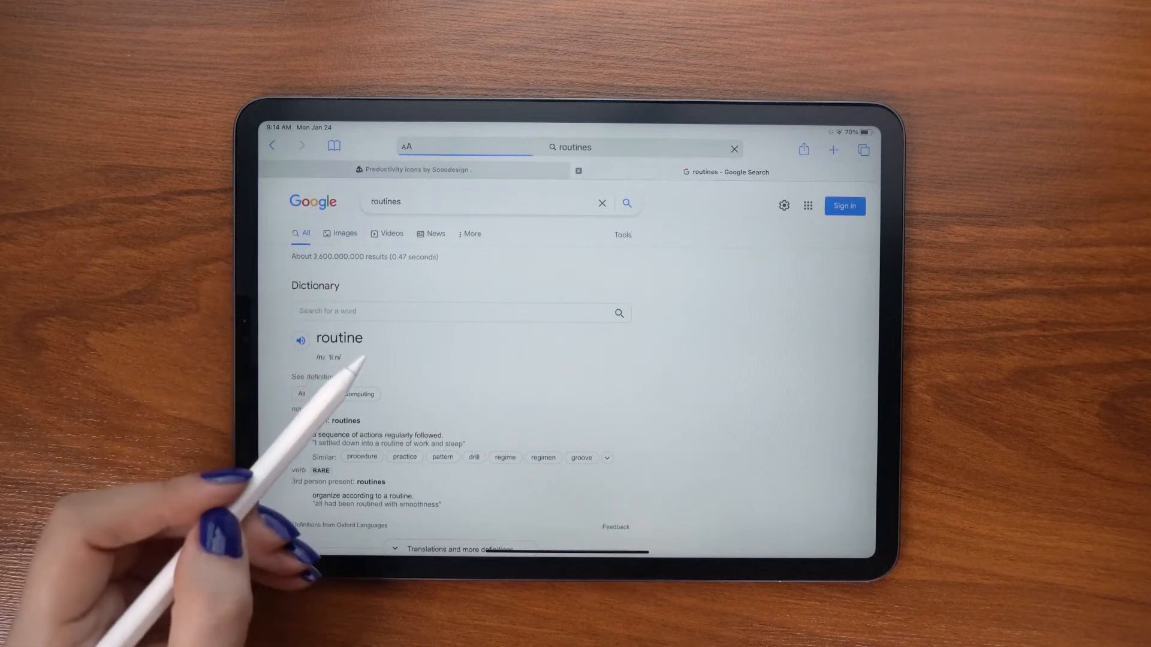
pyautogui.click(340, 233)
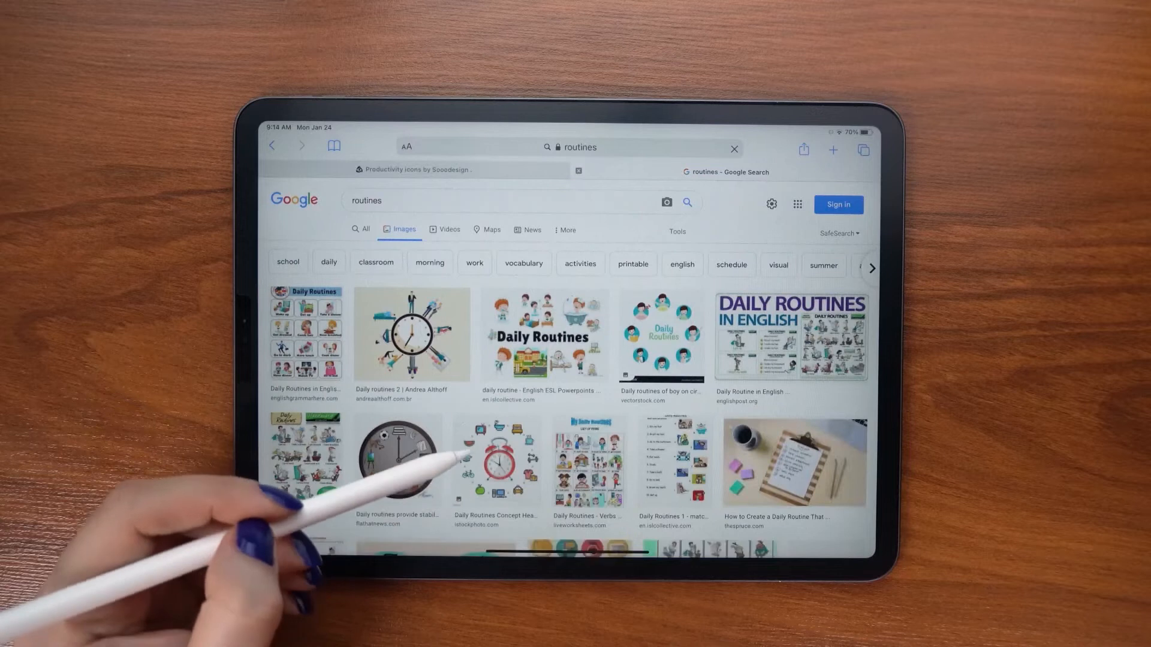
pyautogui.scroll(-3)
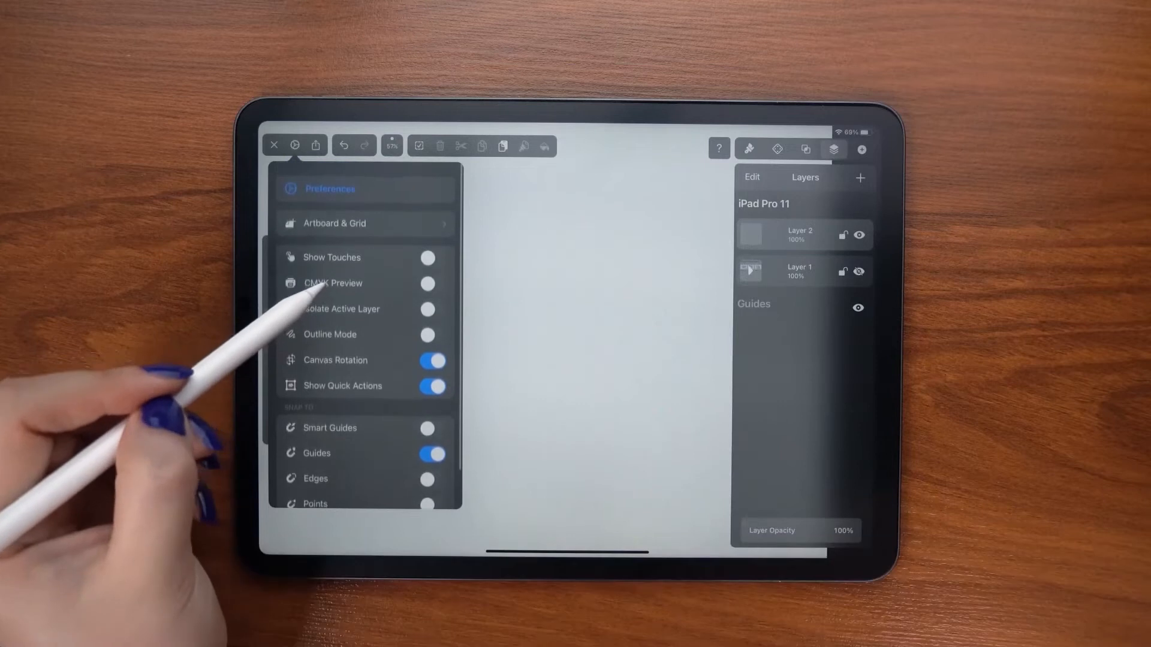
# Step: Turn on Show Grid in Artboard & Grid and draw a thin rectangle
pyautogui.click(331, 223)
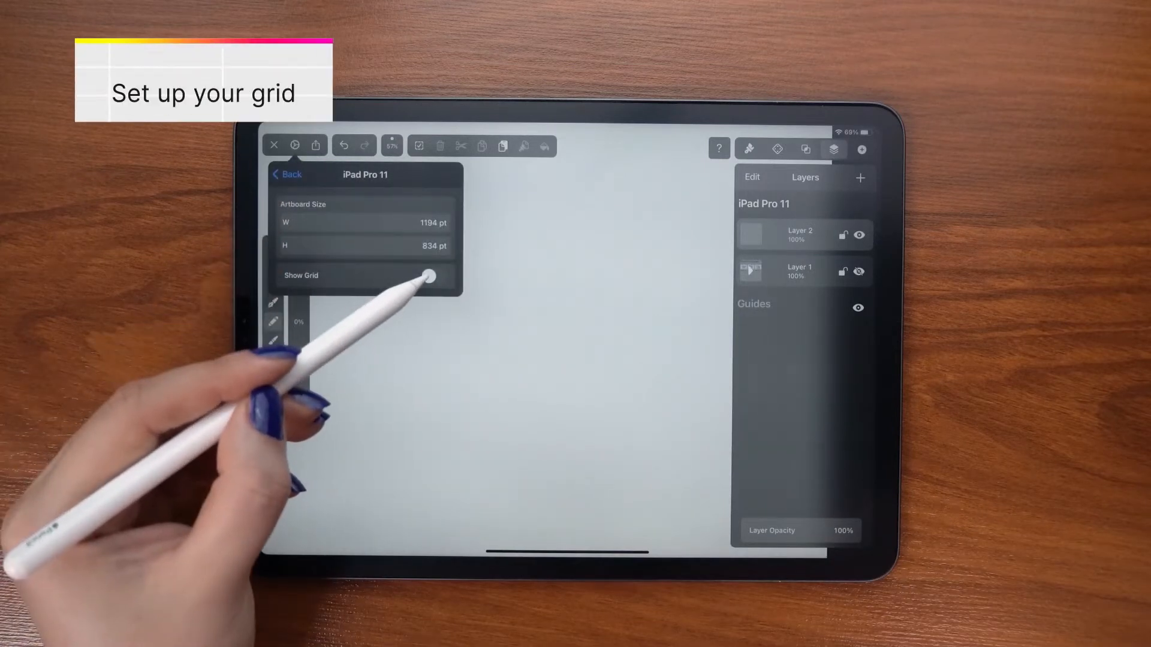
pyautogui.click(432, 276)
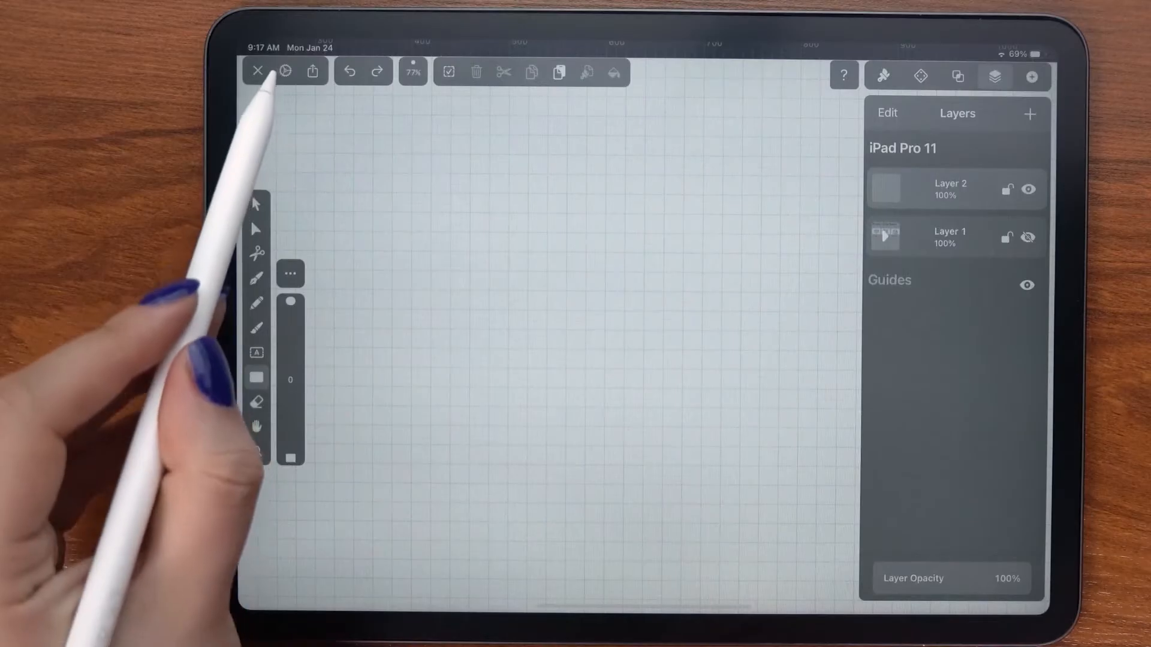
pyautogui.click(285, 72)
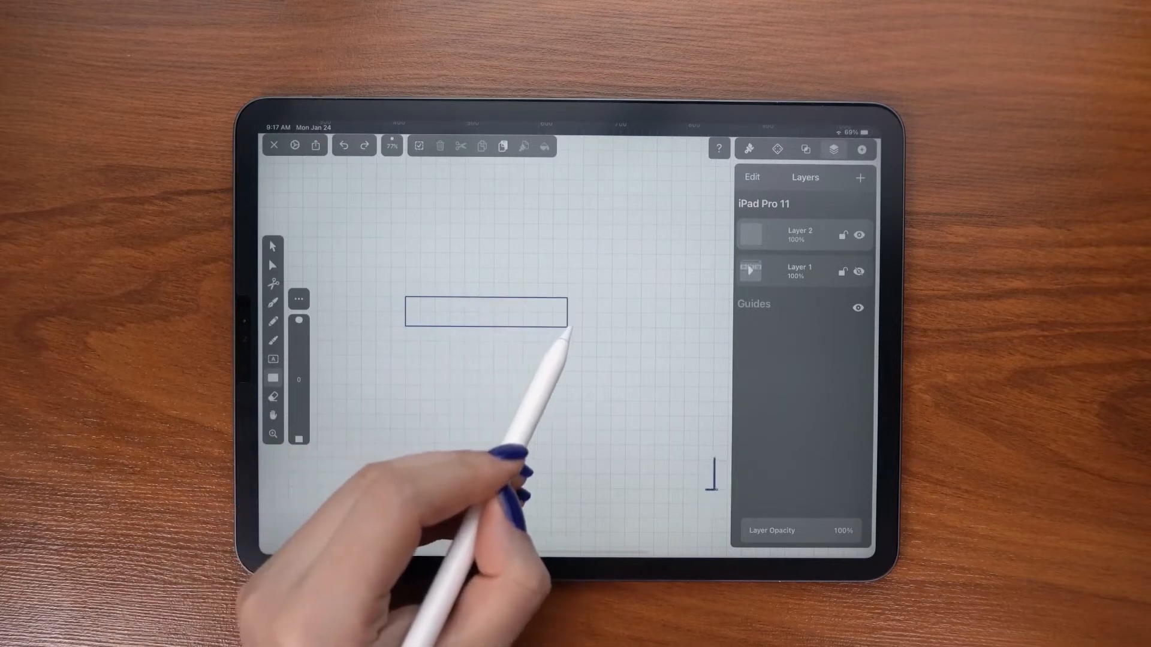
# Step: Give the tabletop a blue stroke, add a blue 60×40 end block and two tapered legs
pyautogui.click(484, 310)
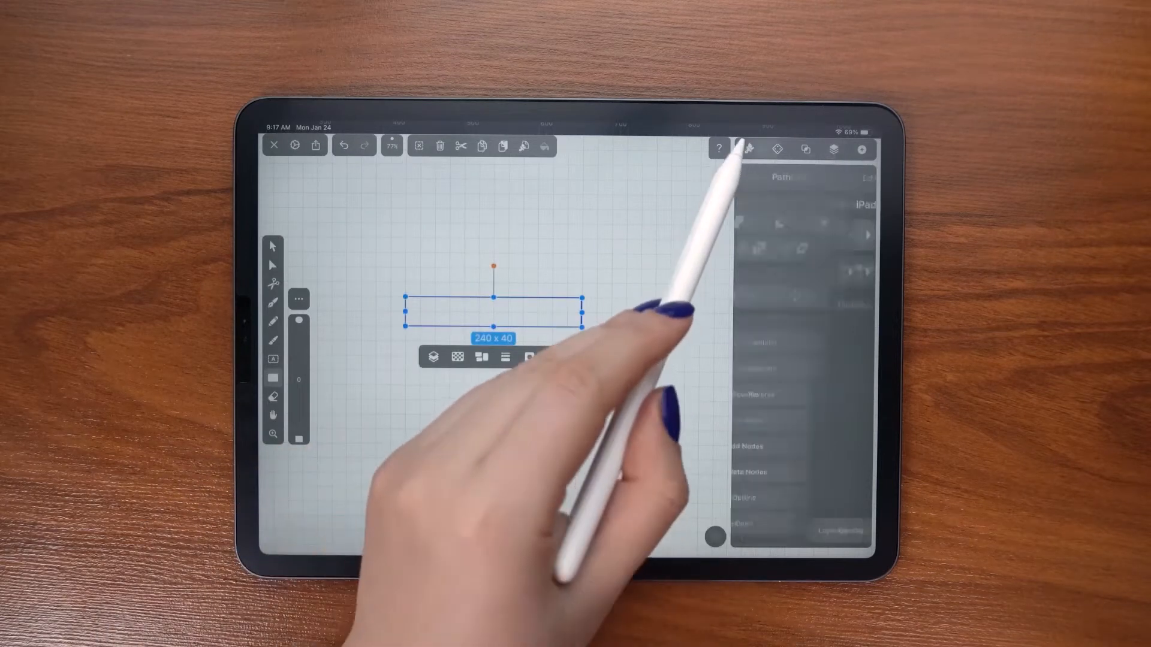
pyautogui.click(748, 149)
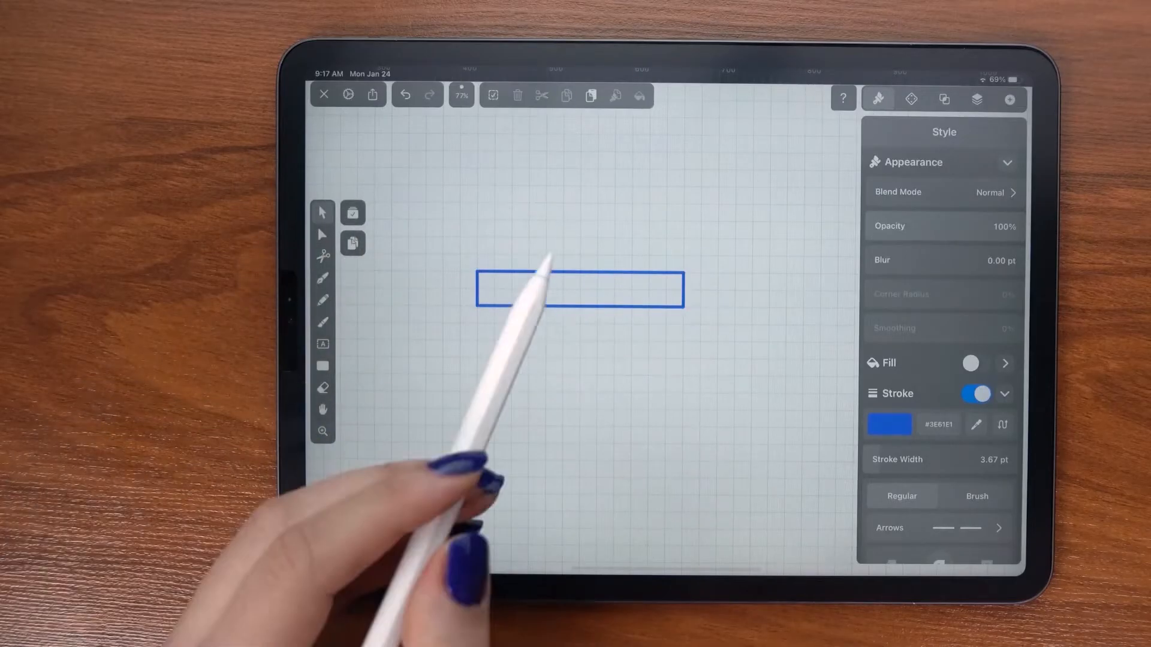
pyautogui.click(579, 288)
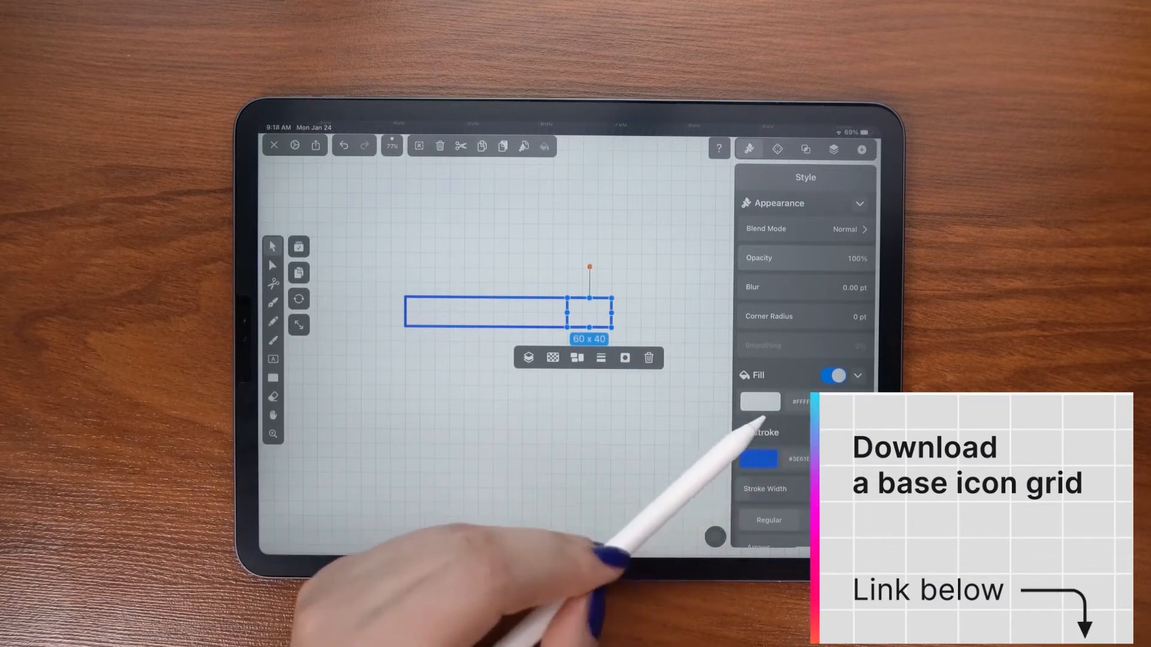
pyautogui.click(760, 401)
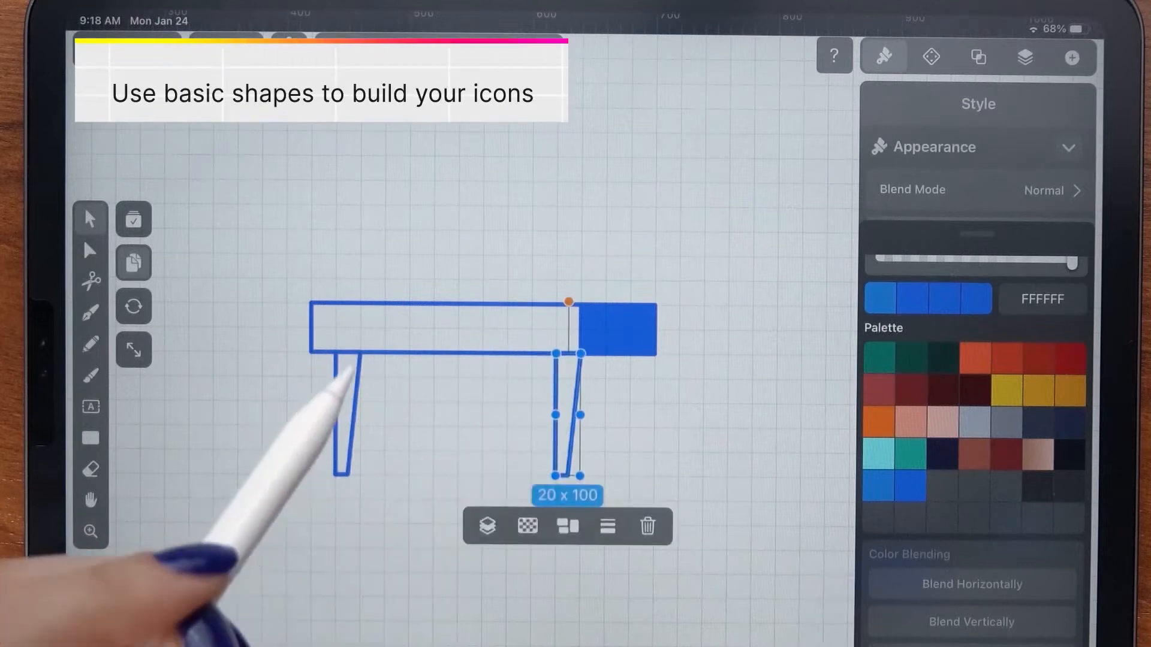
pyautogui.click(930, 58)
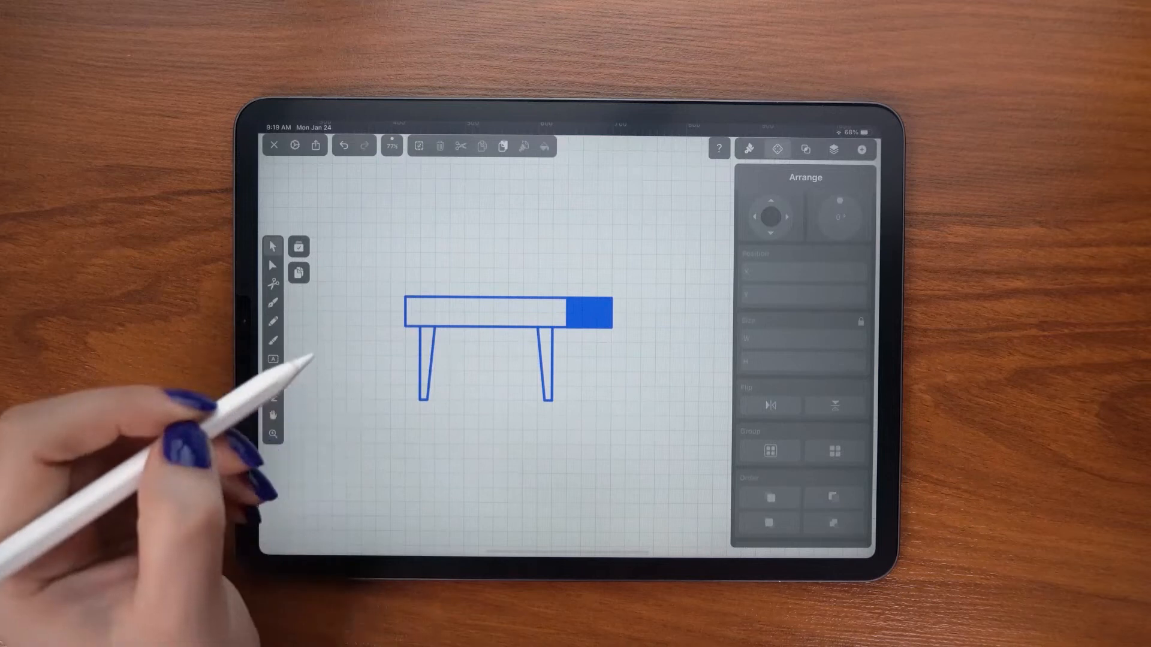
# Step: Draw a 100×80 screen rectangle on the desk and open its style settings
pyautogui.click(583, 321)
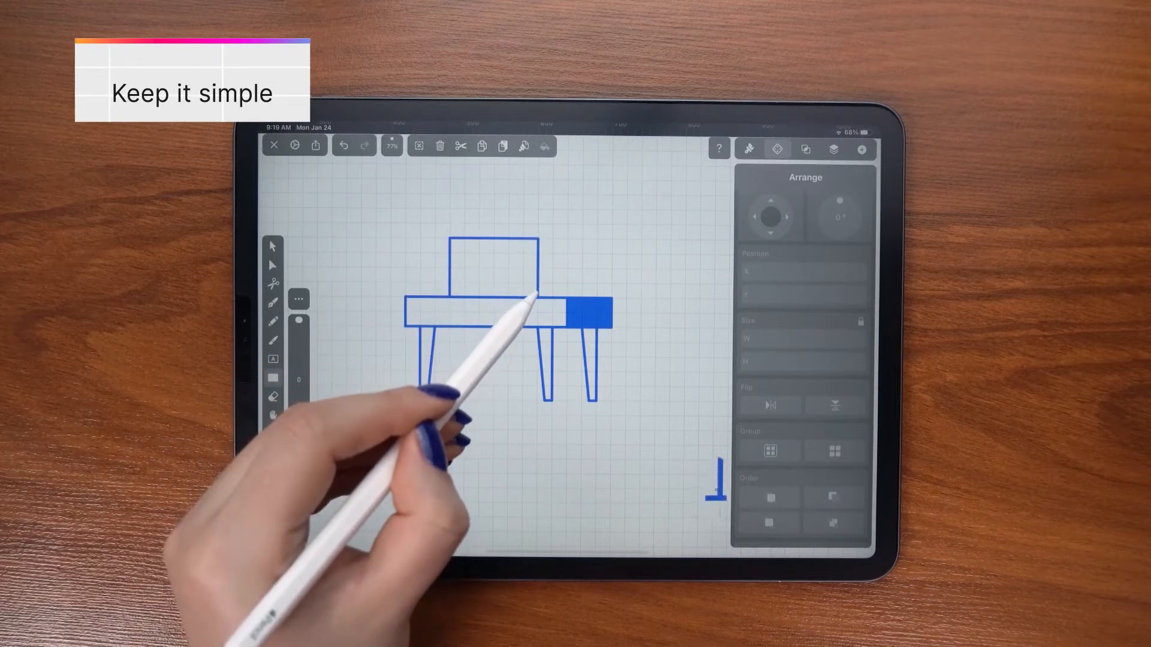
pyautogui.click(487, 265)
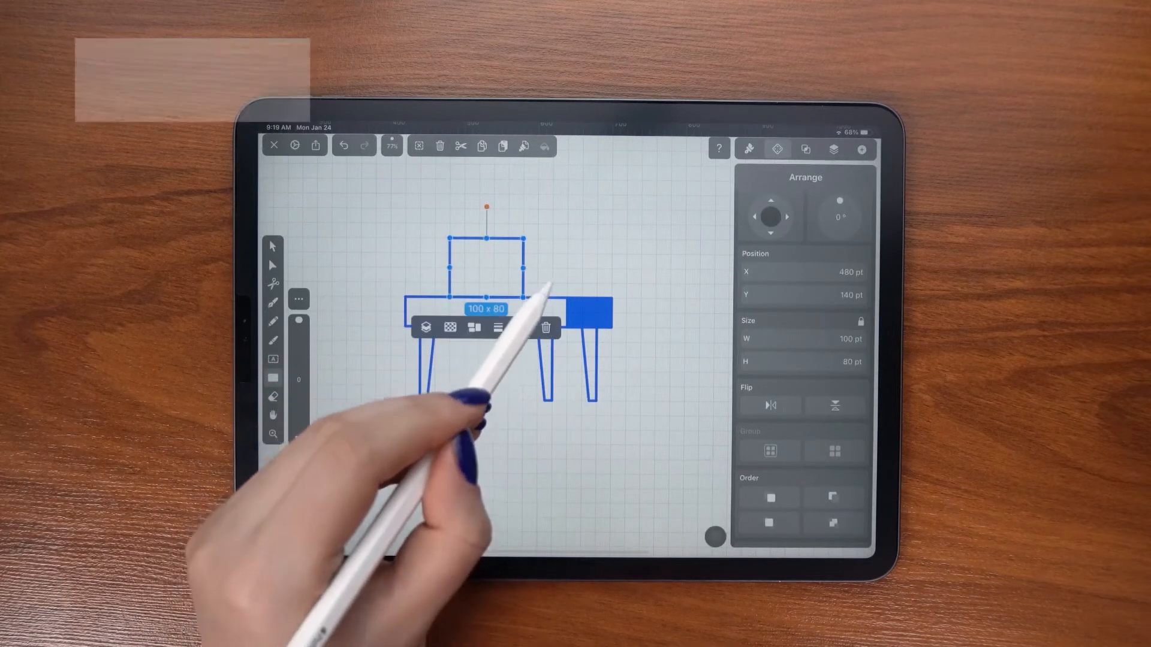
pyautogui.click(748, 150)
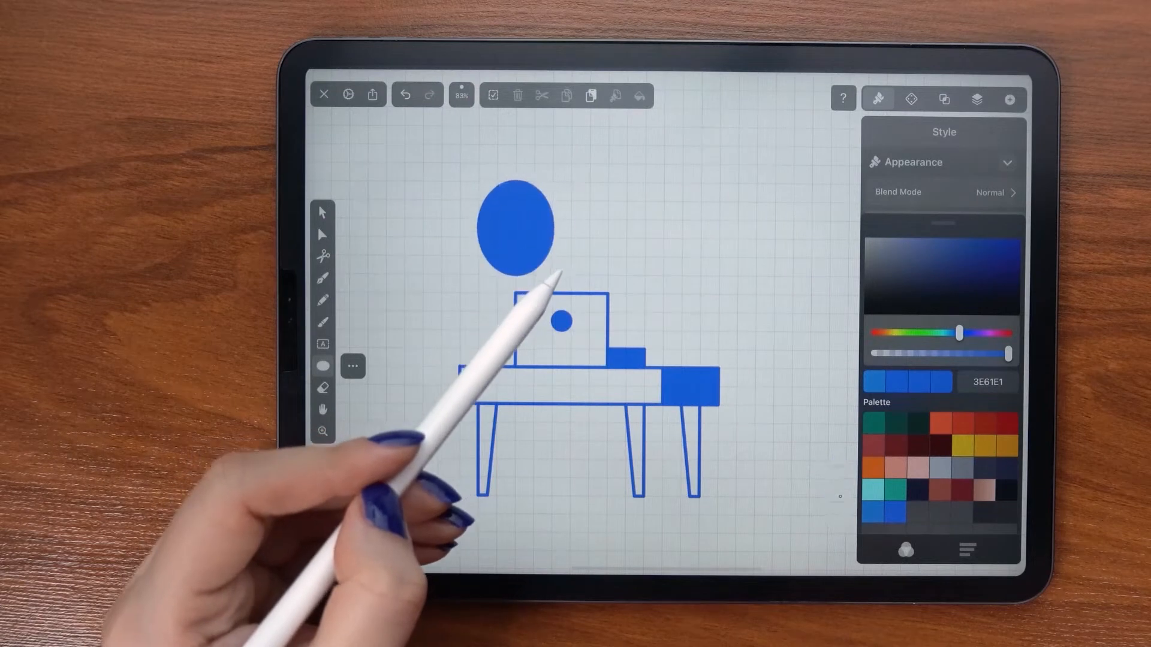
# Step: Add a filled dot and small block, and reshape an ellipse into a loop
pyautogui.click(516, 228)
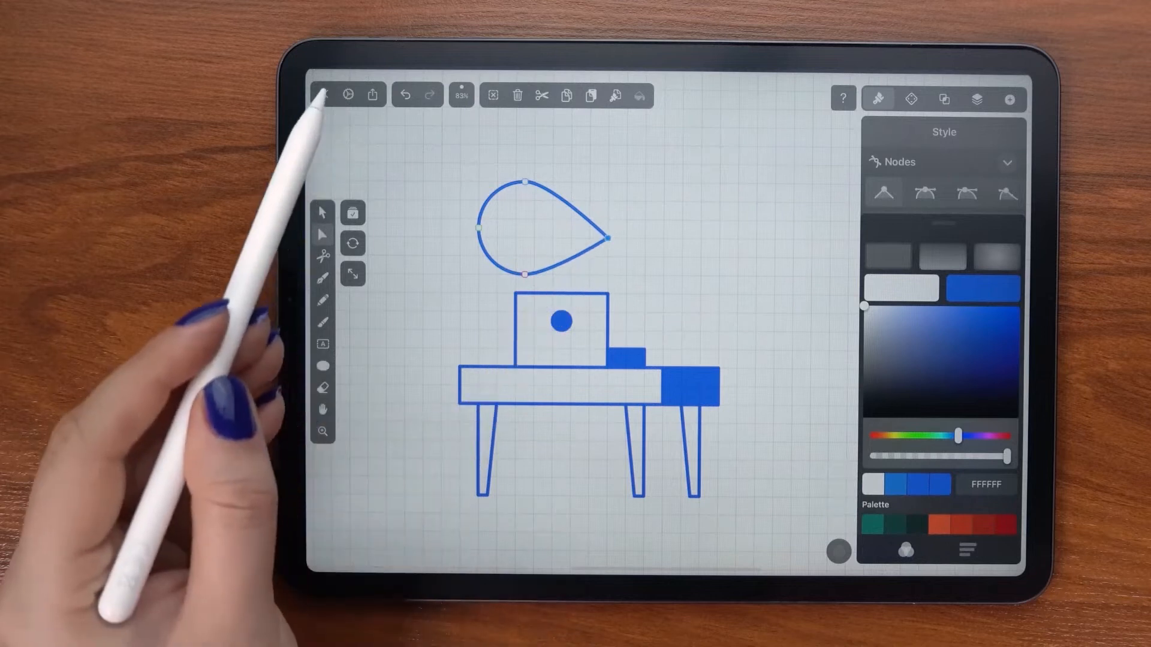
pyautogui.click(348, 95)
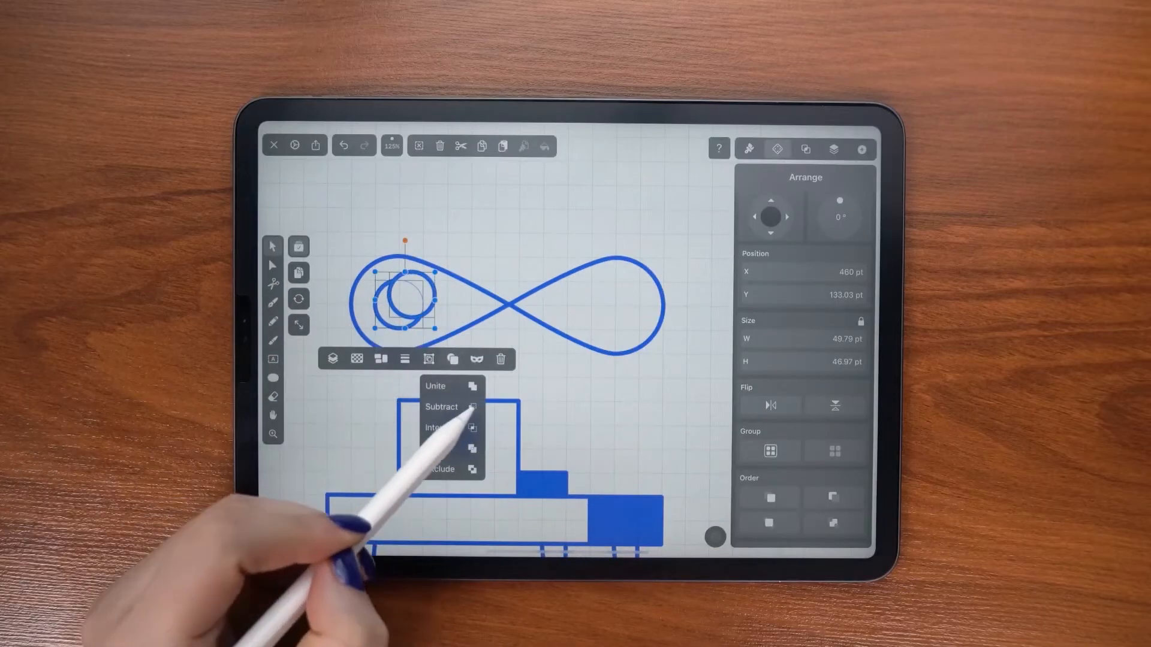
# Step: Subtract one circle from the other to form the crescent moon
pyautogui.click(440, 406)
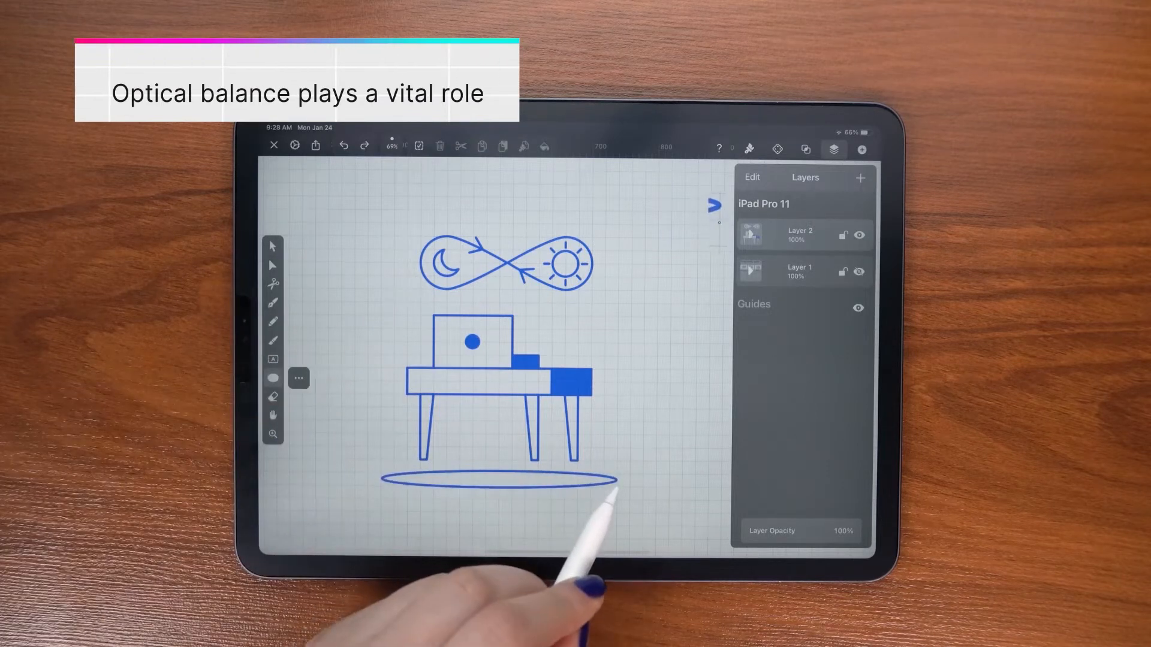
# Step: Fill the floor ellipse blue and set the large circle's fill colour
pyautogui.click(495, 482)
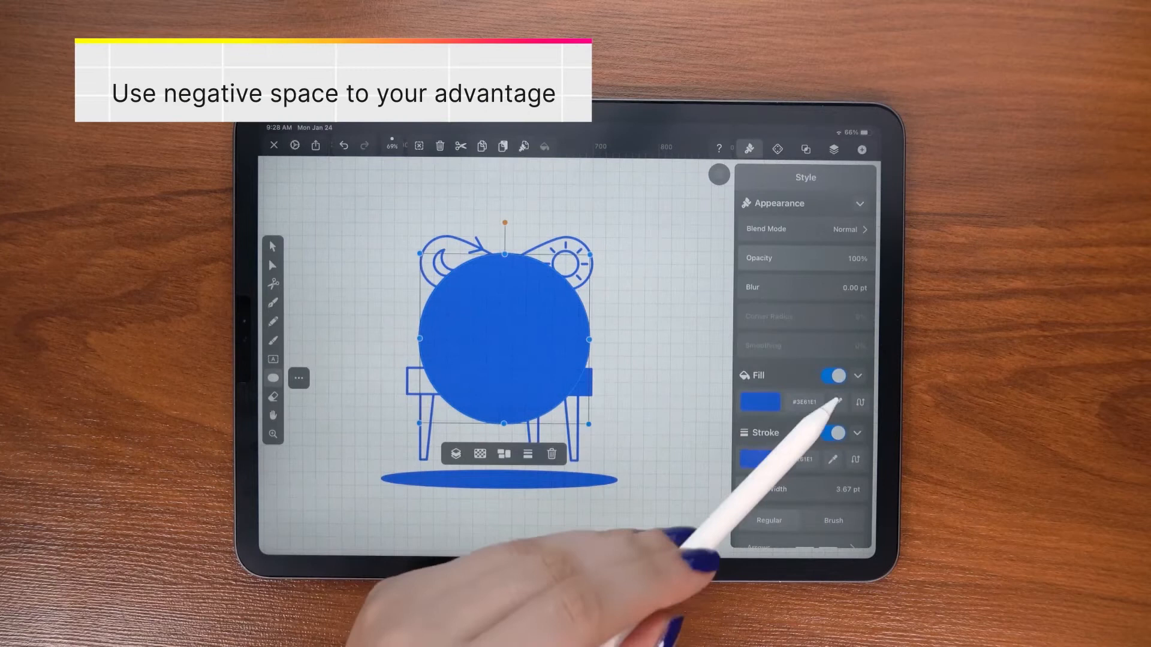
pyautogui.click(835, 375)
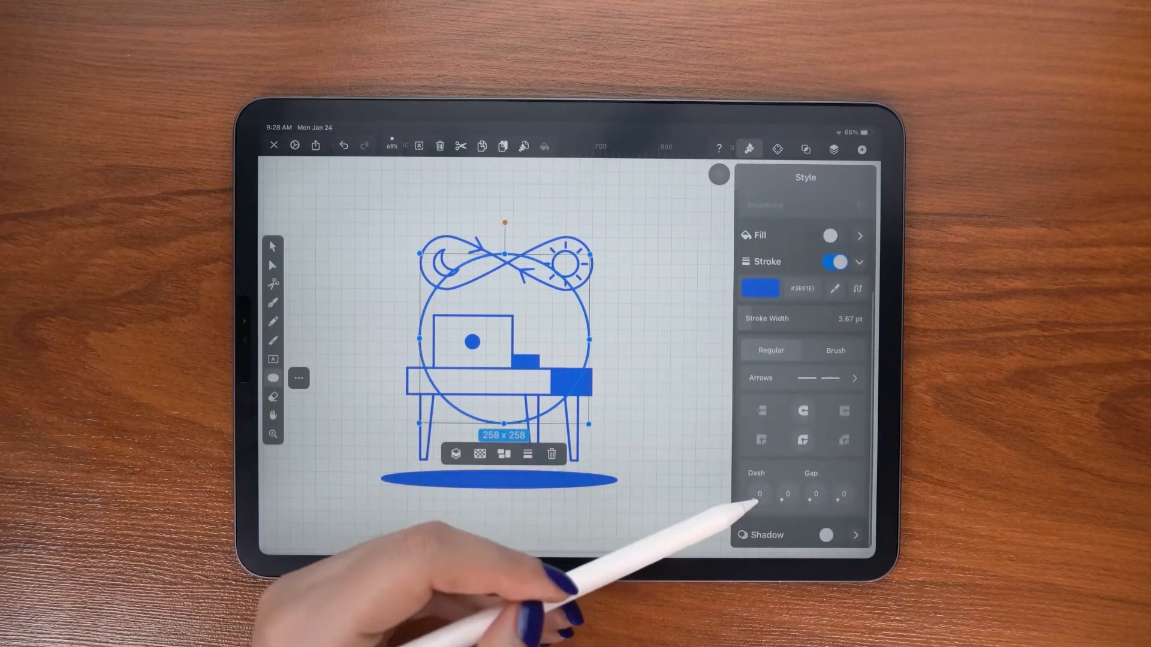
# Step: Give the large ring a 0.39 pt dashed stroke
pyautogui.click(847, 318)
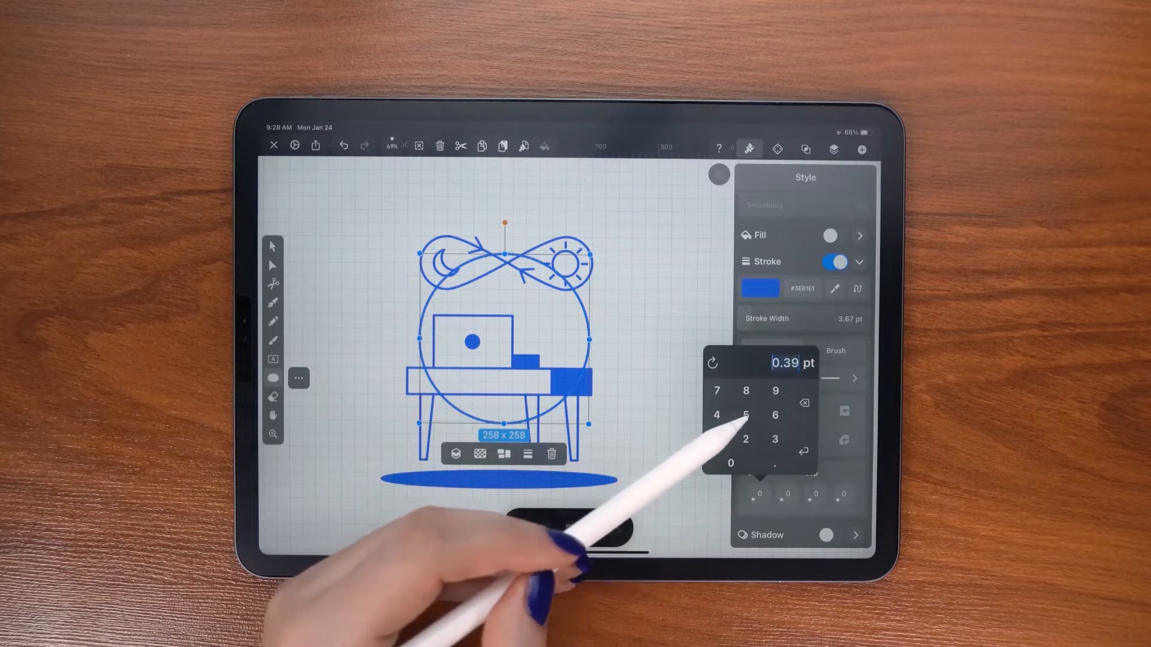
pyautogui.click(775, 415)
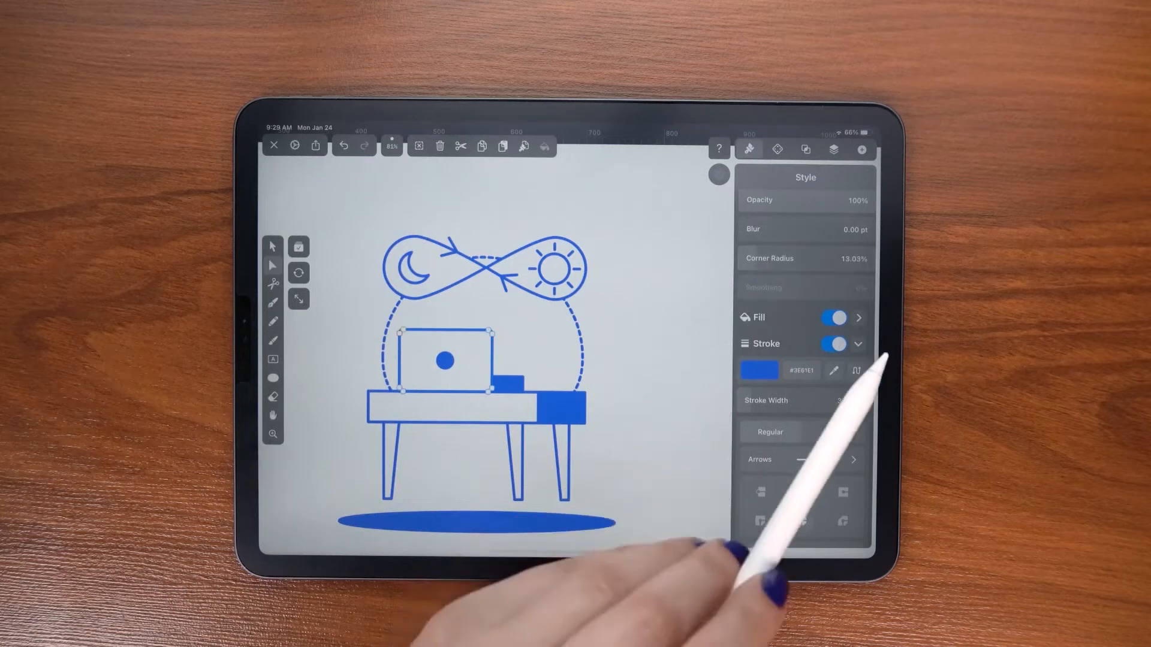
# Step: Select the infinity loop with Direct Selection to edit its nodes
pyautogui.scroll(-3)
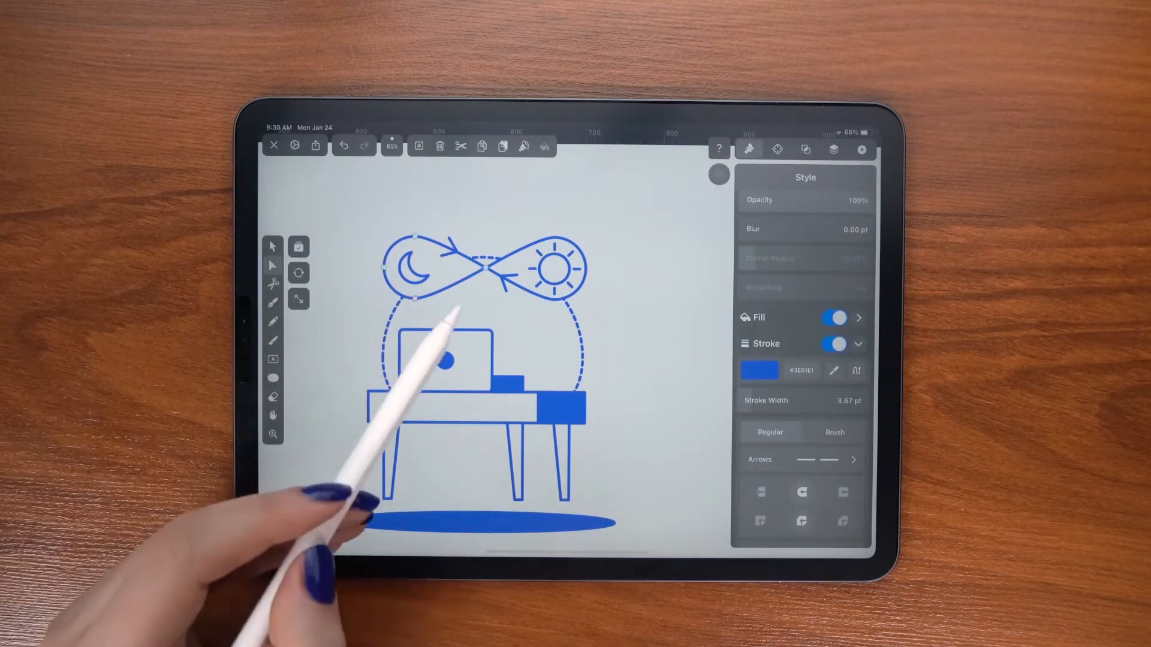
pyautogui.click(758, 370)
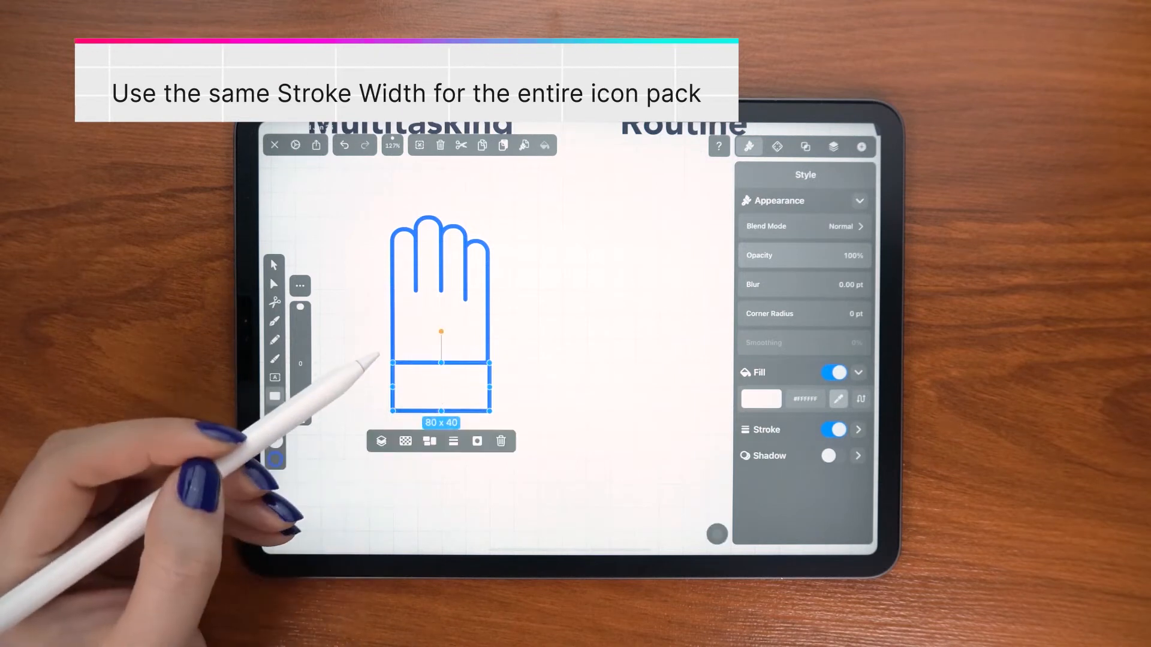
# Step: Select the cuff rectangle below the raised hand
pyautogui.click(761, 399)
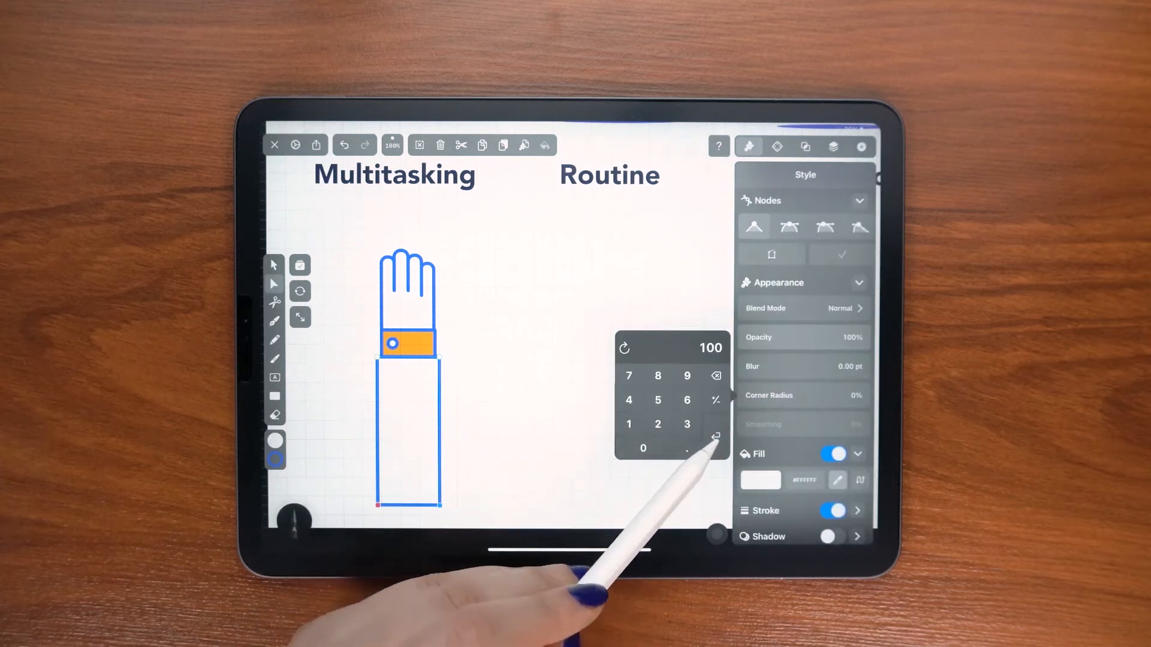
# Step: Confirm the value 100, fill the phone screen FFB700 yellow, and send the paper sheet backward
pyautogui.click(761, 480)
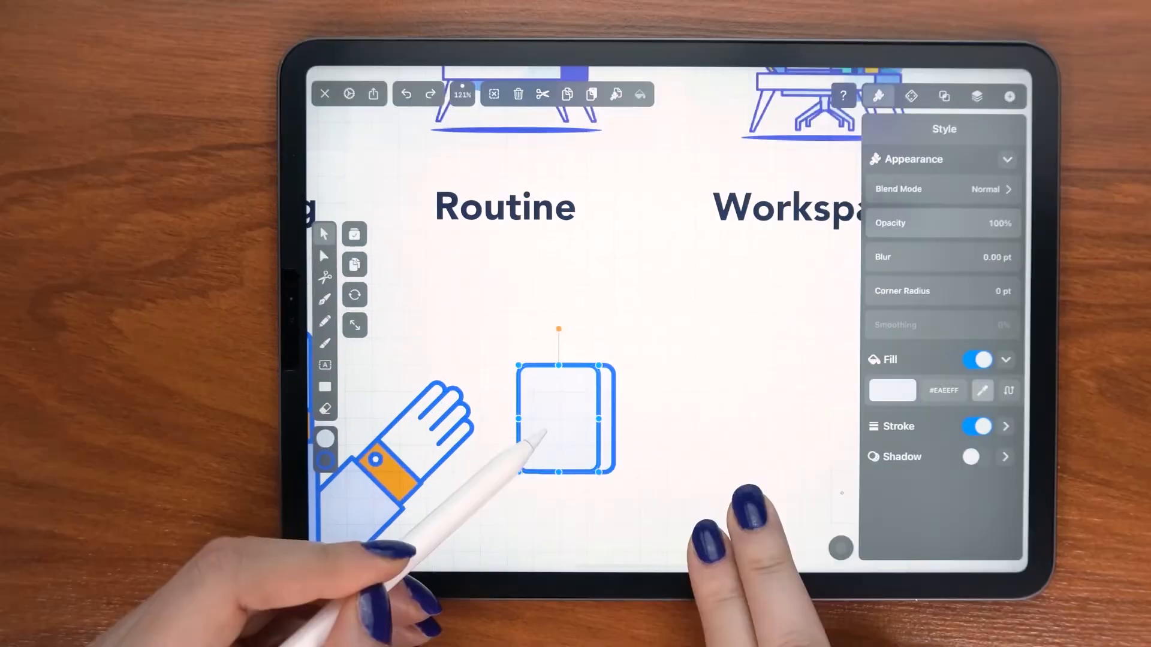
pyautogui.click(892, 389)
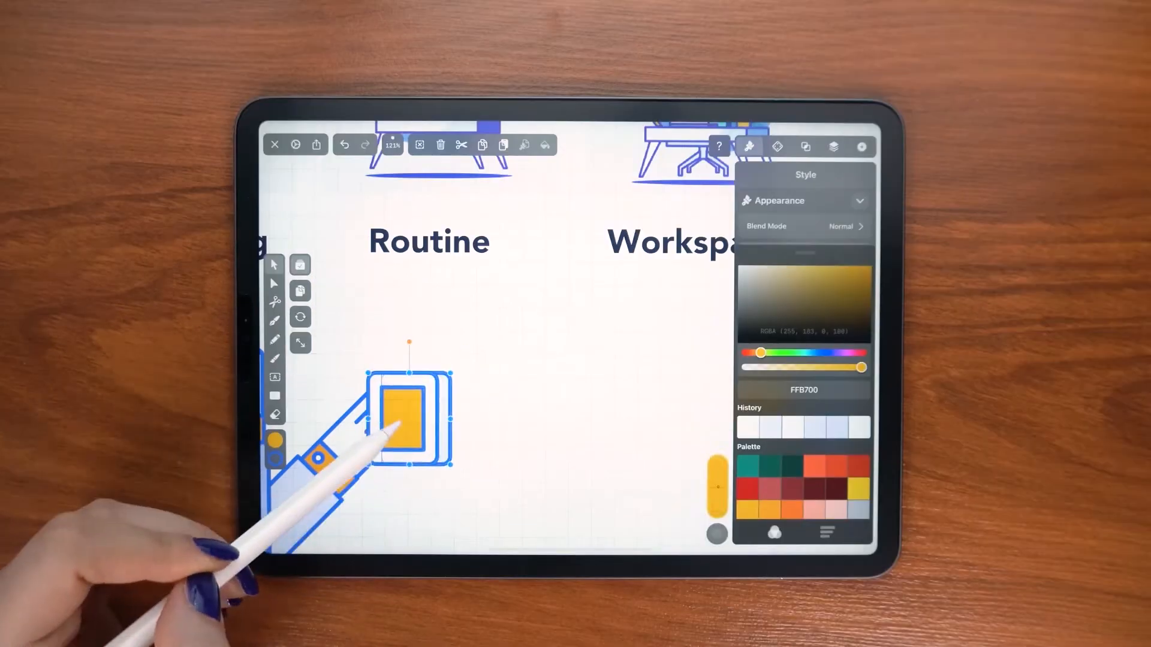
pyautogui.click(777, 147)
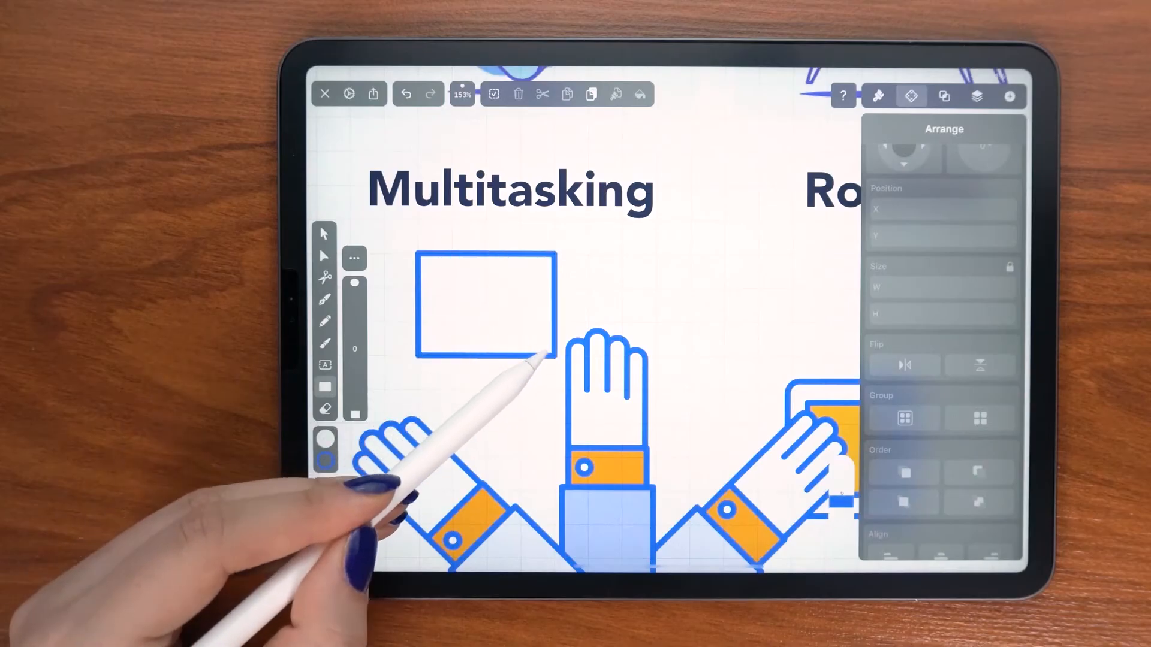
pyautogui.click(433, 374)
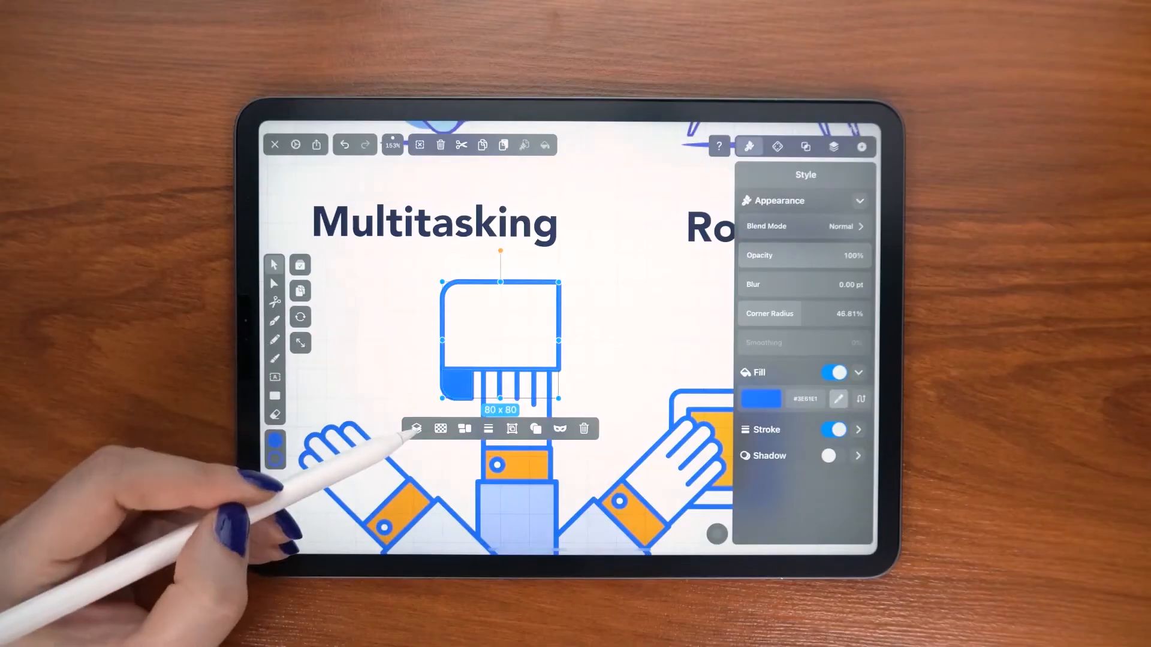
pyautogui.click(778, 147)
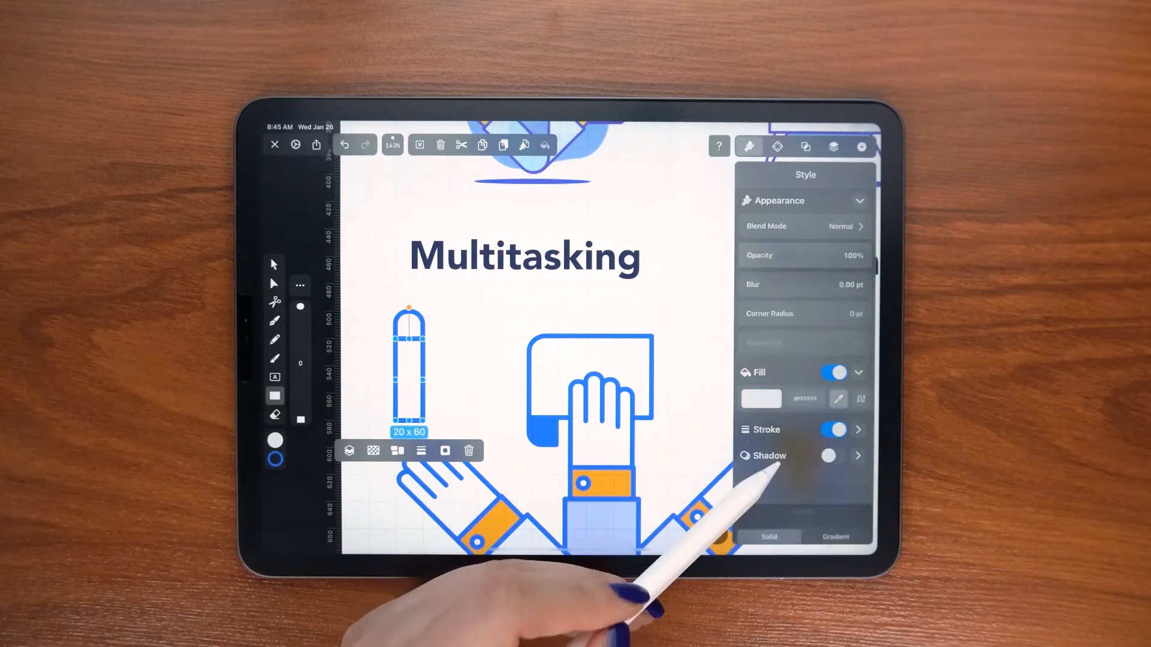
# Step: Select the cuff shape on the Multitasking icon to finish its details
pyautogui.click(761, 399)
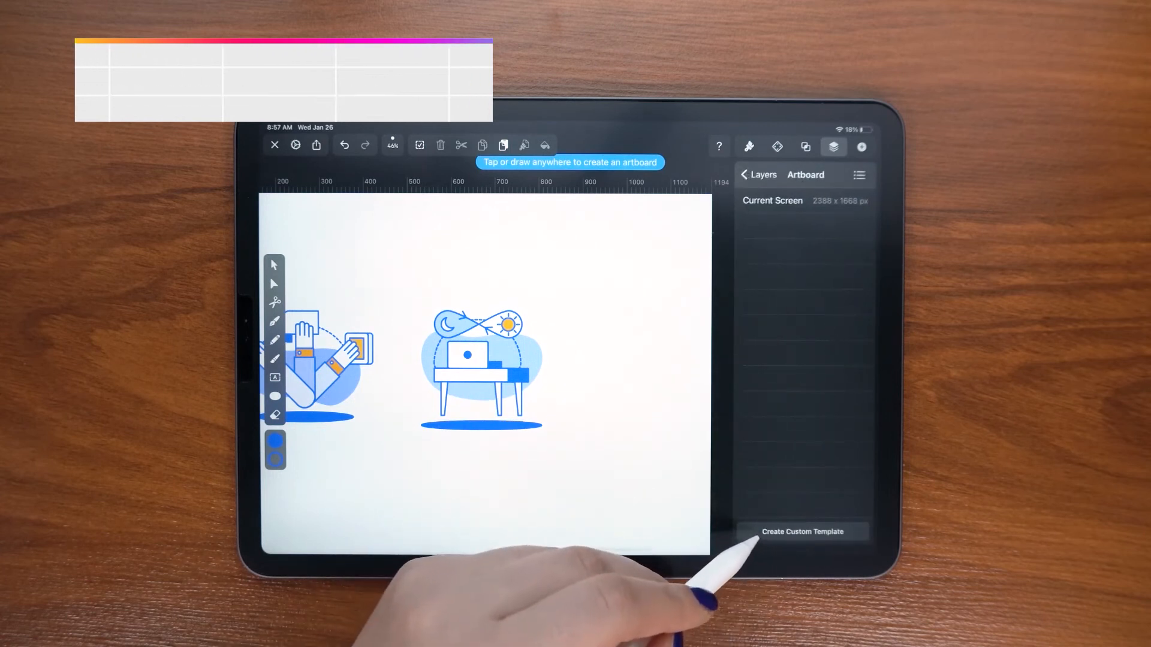
# Step: Create a custom 256 × 256 pixel artboard named 'Icon 1'
pyautogui.click(802, 532)
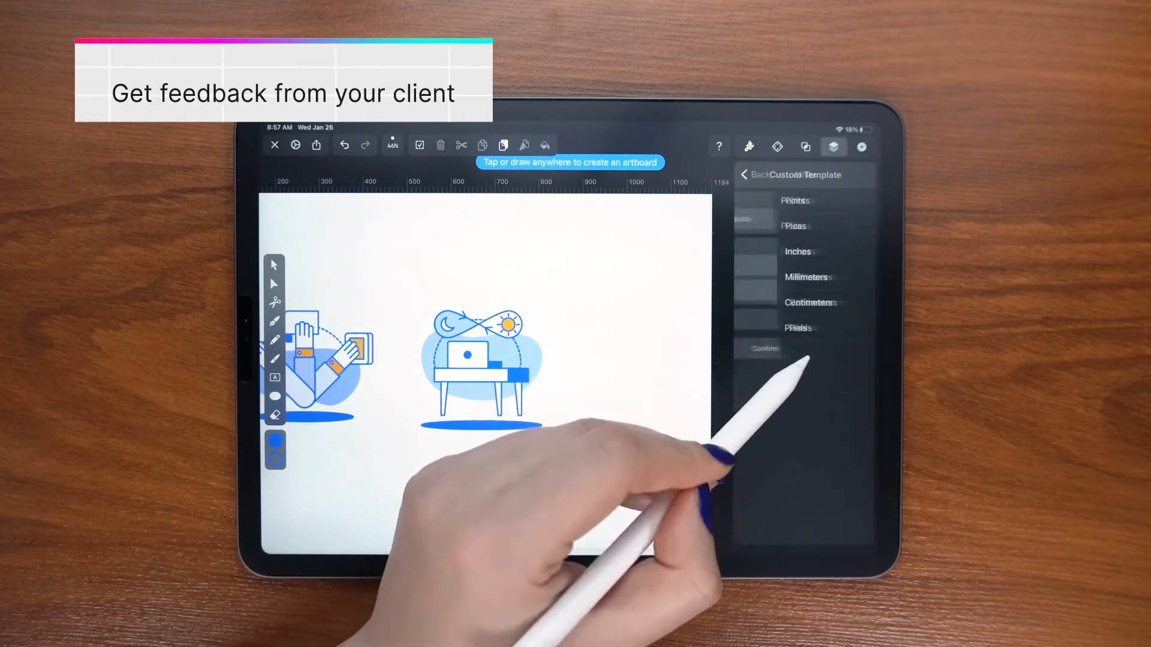
pyautogui.click(797, 328)
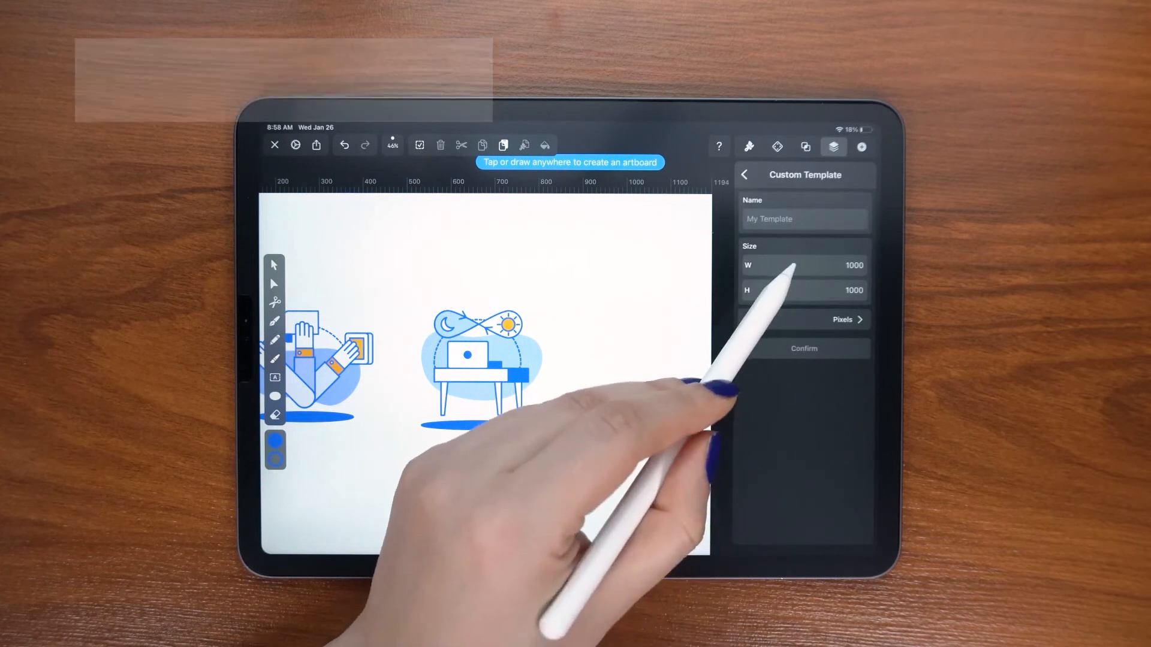
pyautogui.click(844, 265)
pyautogui.write('256')
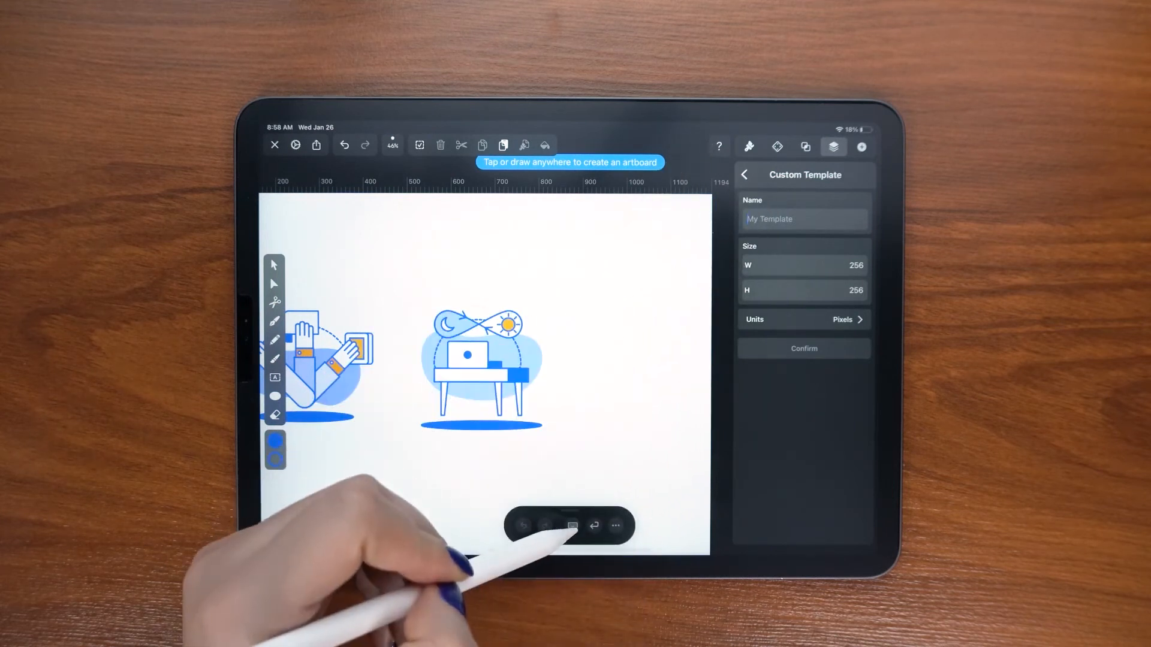
pyautogui.write('Icon 1')
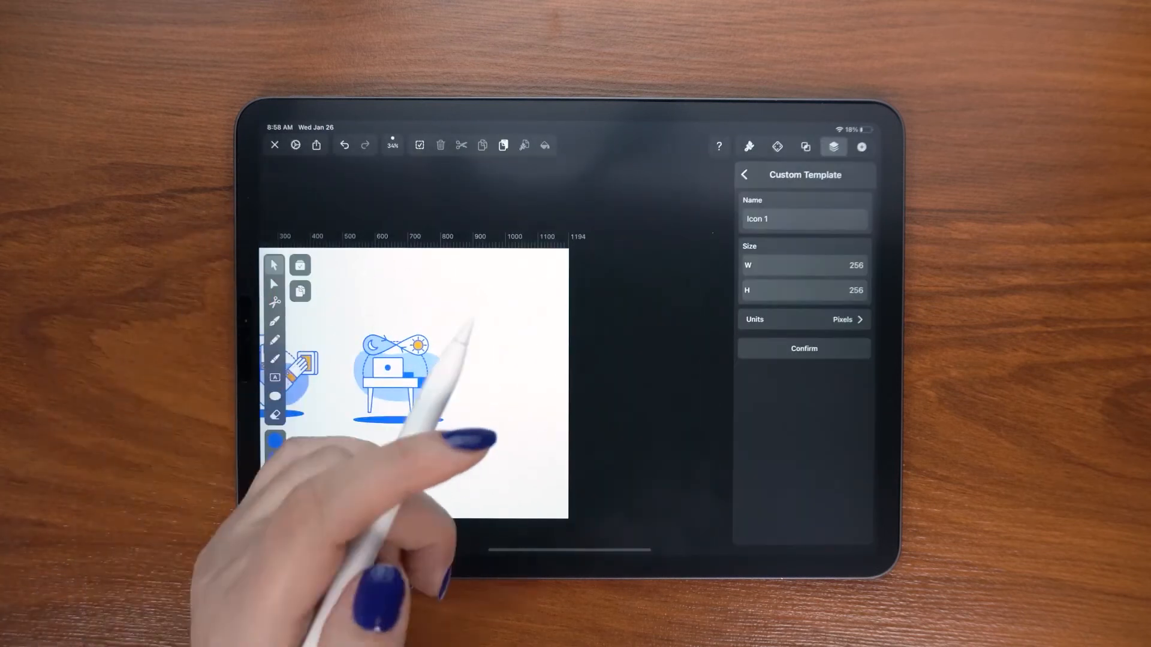
pyautogui.click(804, 347)
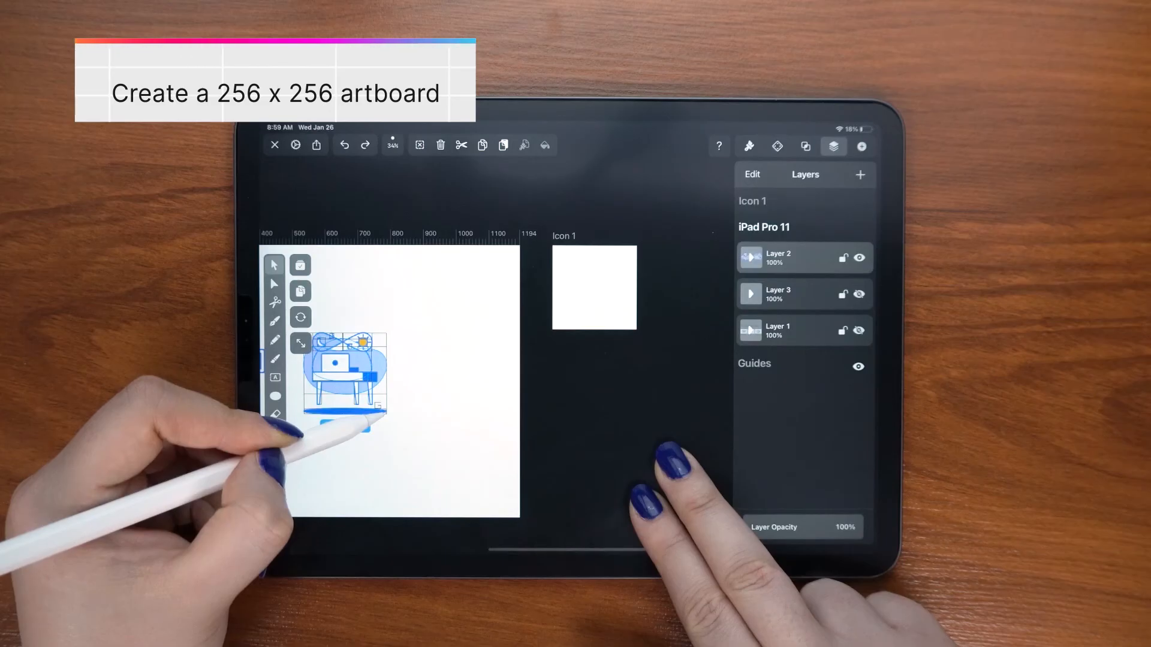
# Step: Scale the Routine desk icon onto the Icon 1 artboard and bring up export options
pyautogui.click(345, 367)
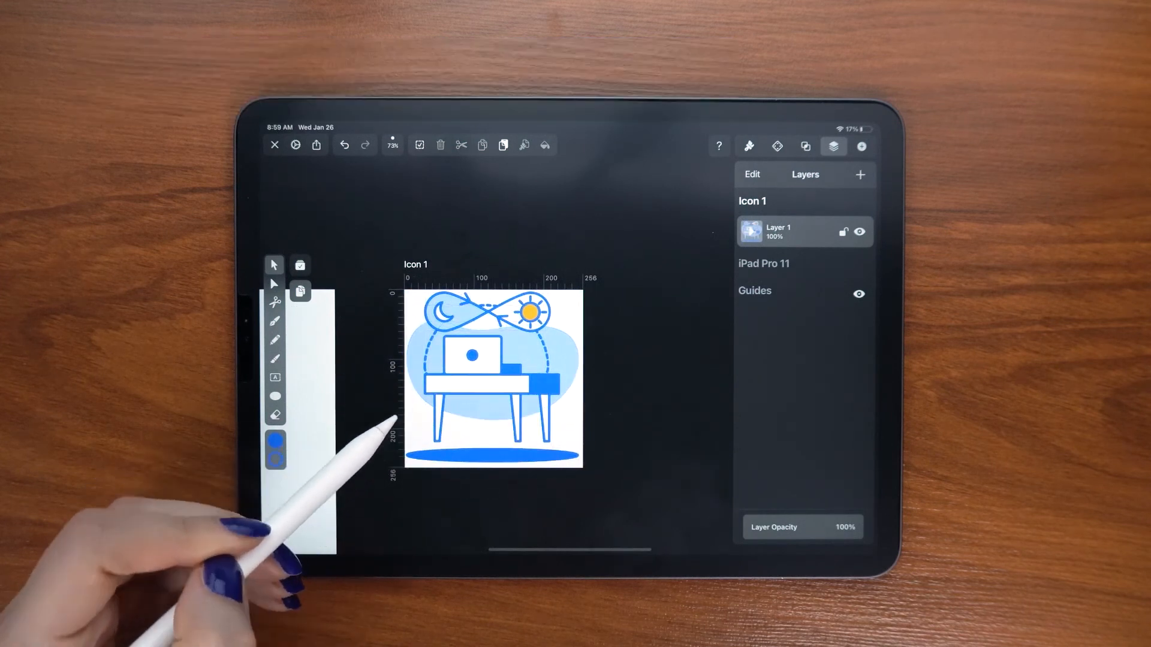
pyautogui.click(316, 145)
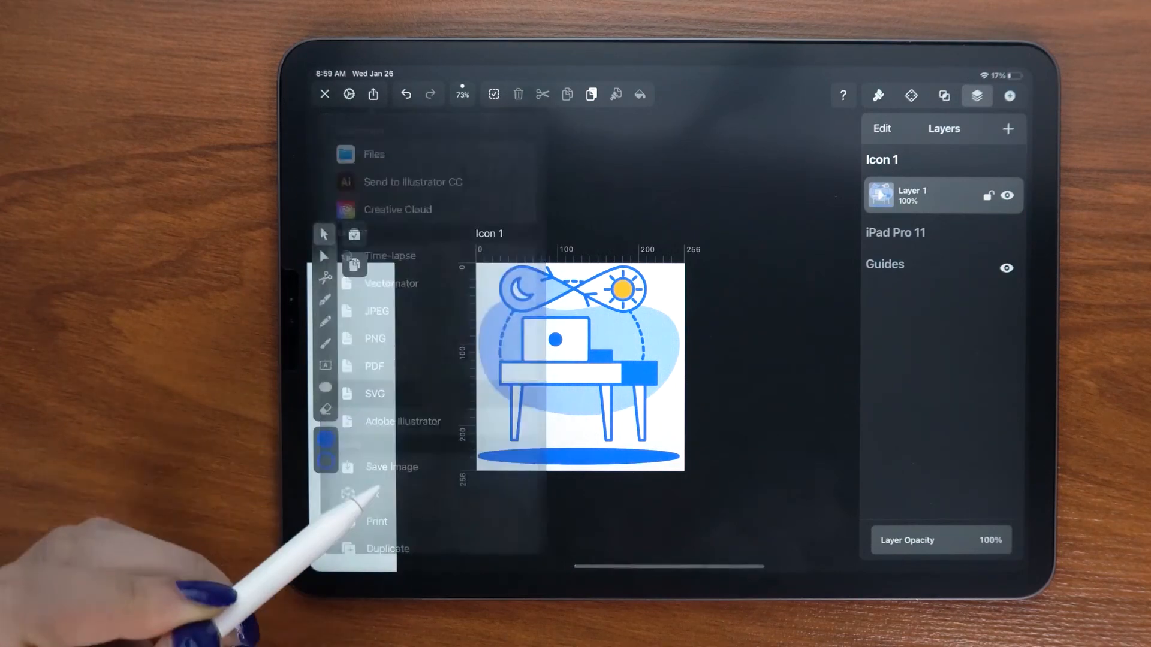
# Step: Export the Icon 1 artboard as SVG and save it to Files
pyautogui.click(374, 393)
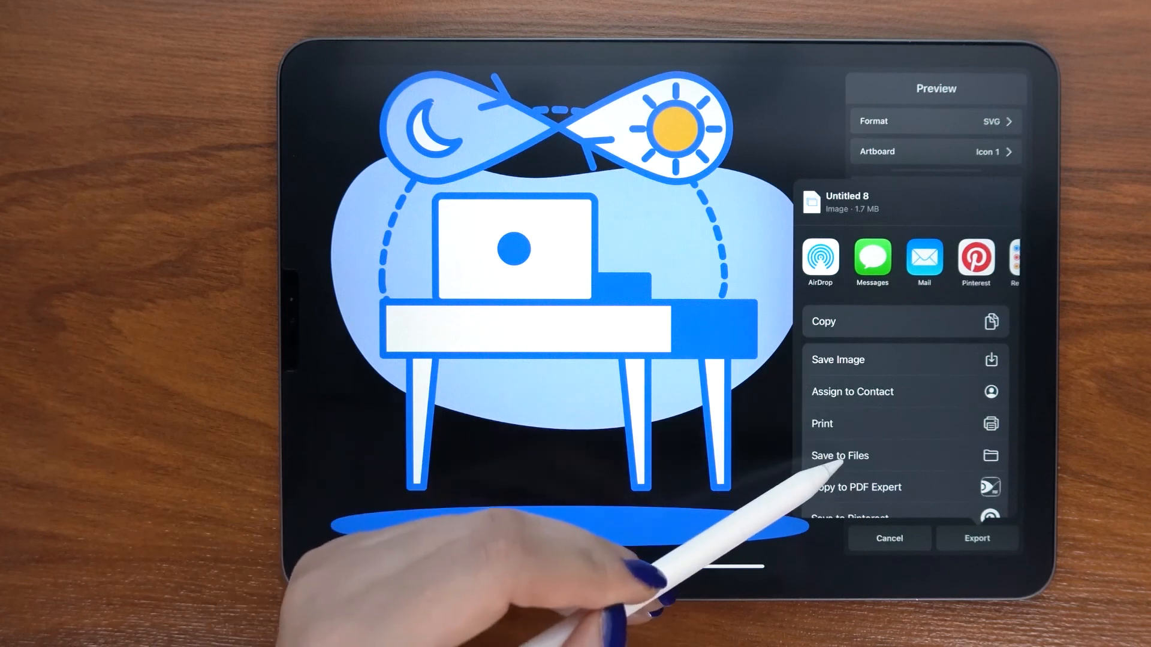
pyautogui.click(840, 456)
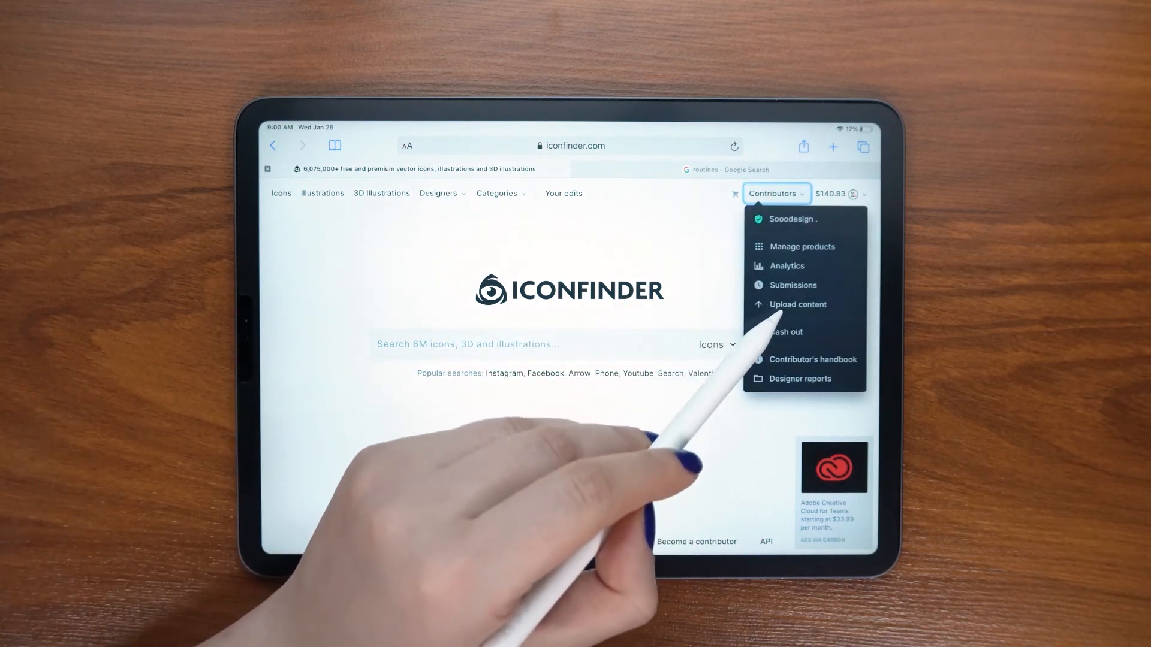
# Step: Go to Iconfinder's Upload content page and browse for a file
pyautogui.click(797, 303)
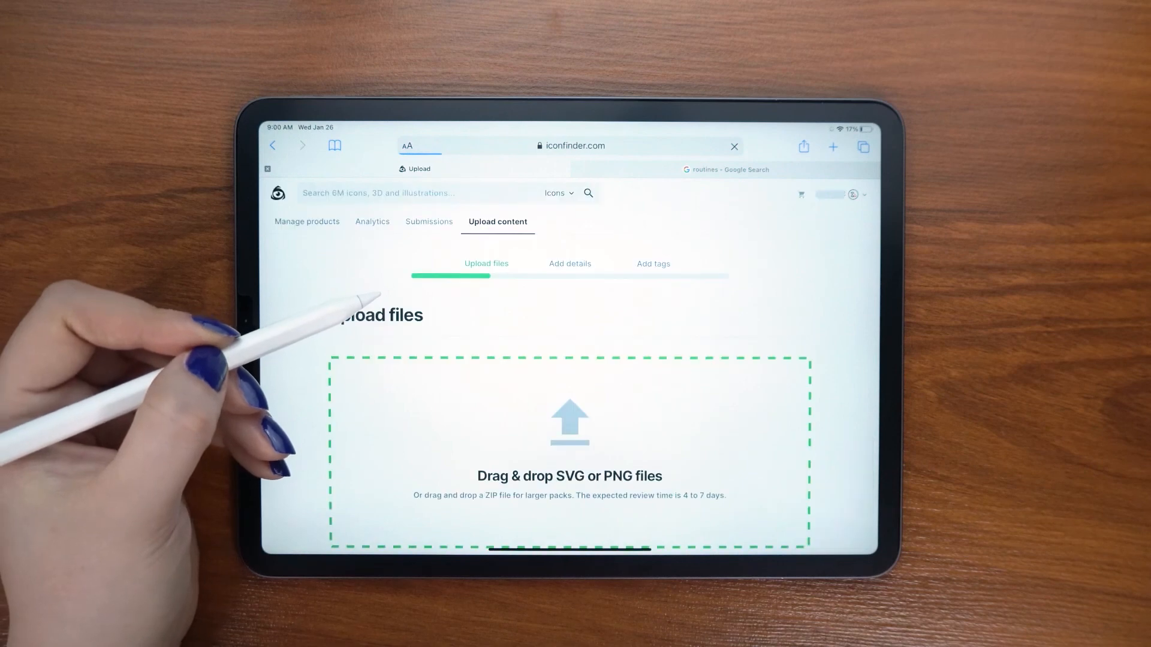
pyautogui.click(569, 440)
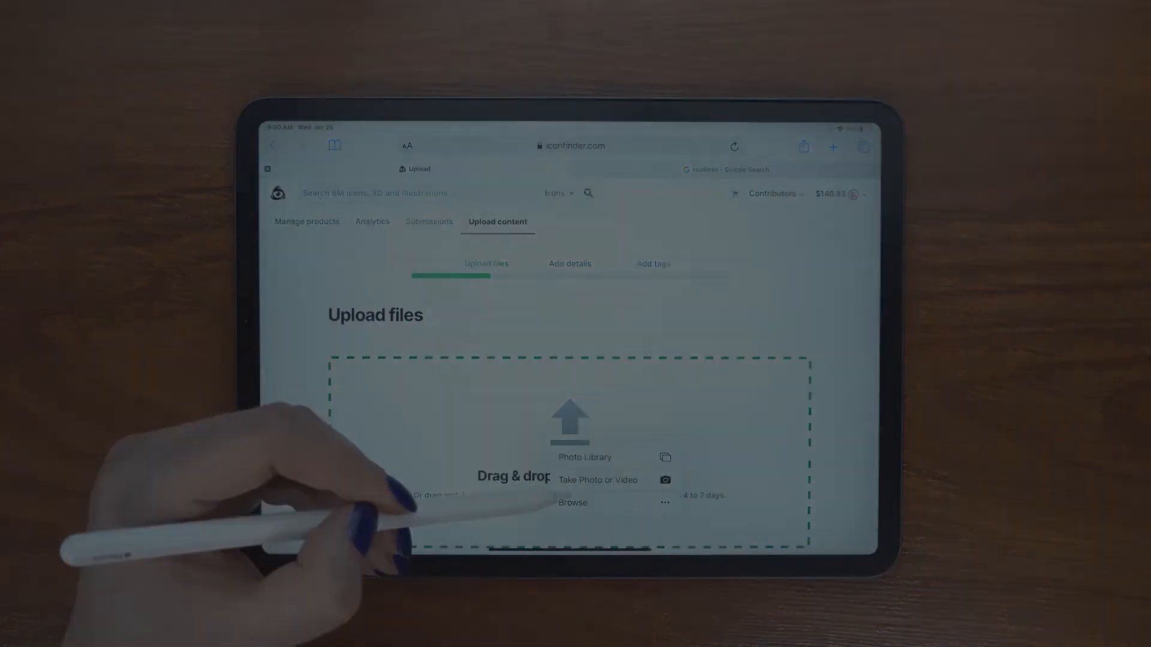